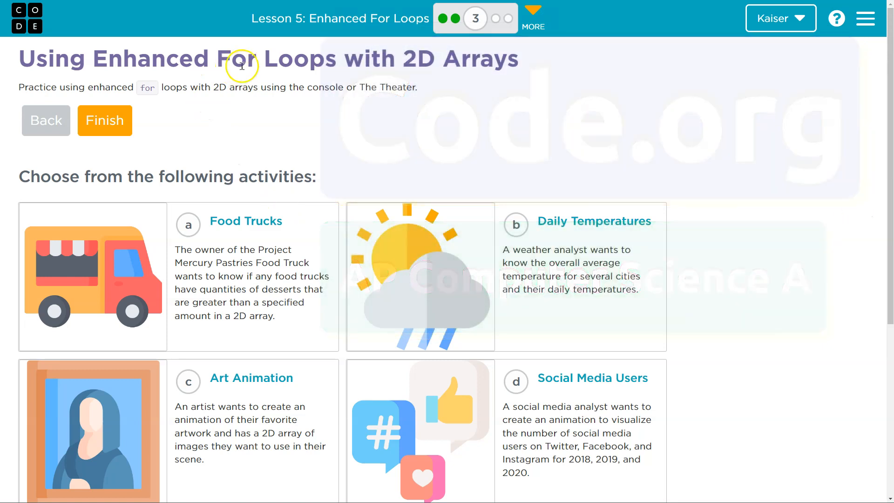
Step: Open the Food Trucks activity and scroll its instructions to the In Owner.java section
{"action": "scroll", "scroll_direction": "down", "scroll_amount": 3}
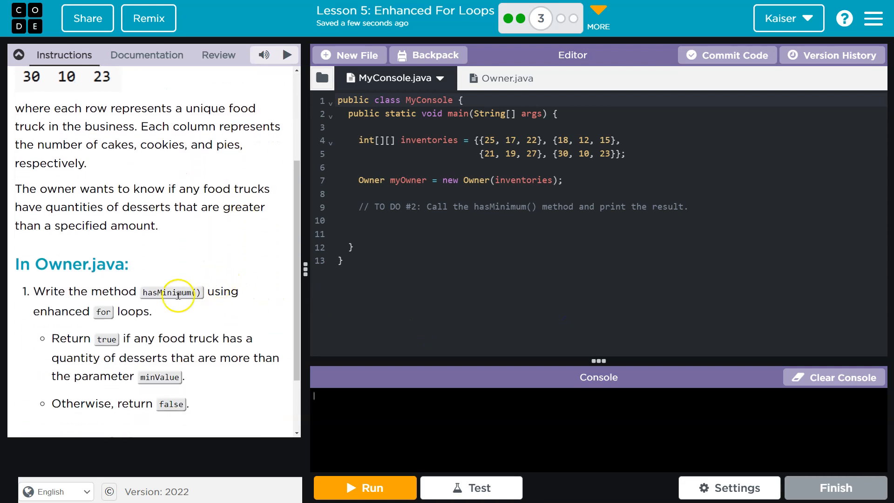
{"action": "mouse_move", "coordinate": [161, 316]}
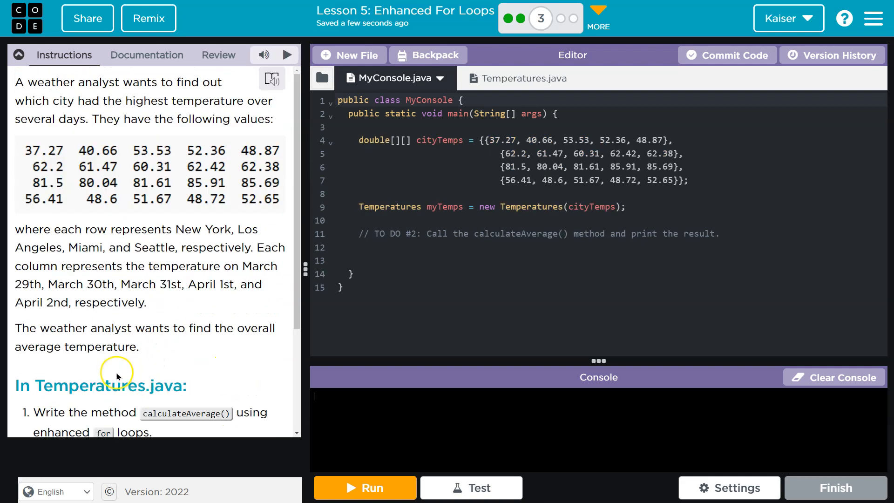
{"action": "scroll", "scroll_direction": "down", "scroll_amount": 3}
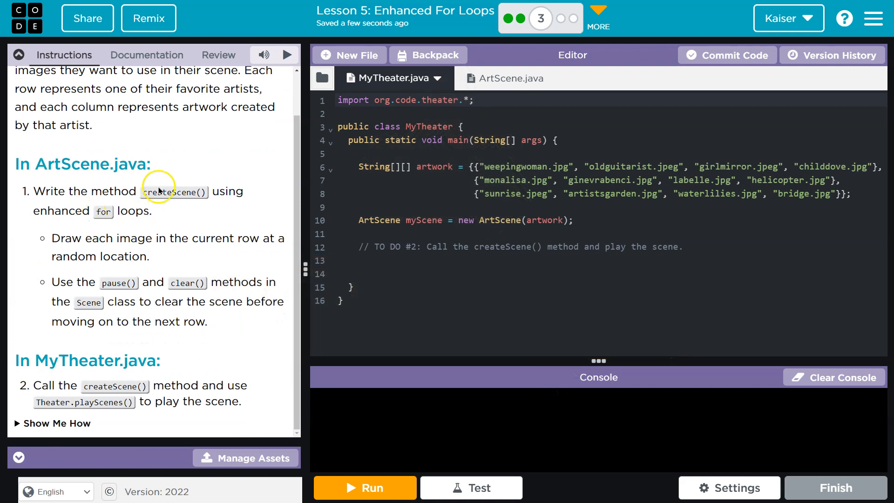
{"action": "mouse_move", "coordinate": [128, 341]}
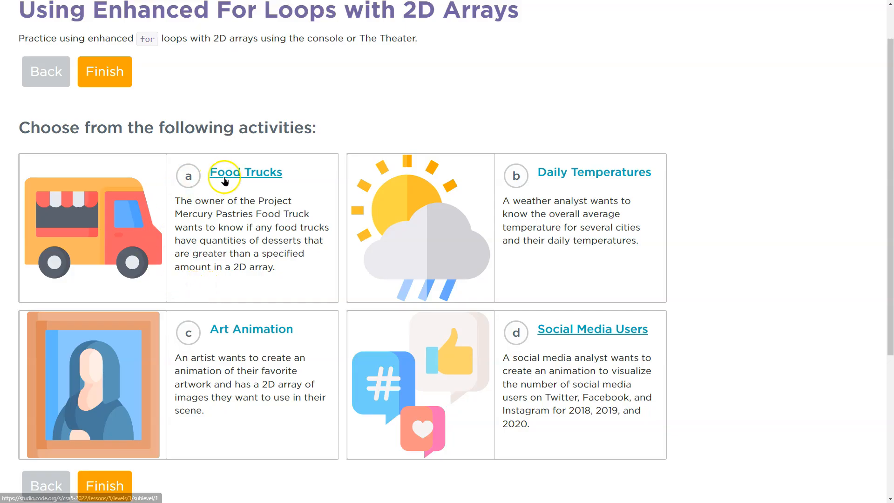
{"action": "left_click", "coordinate": [245, 172]}
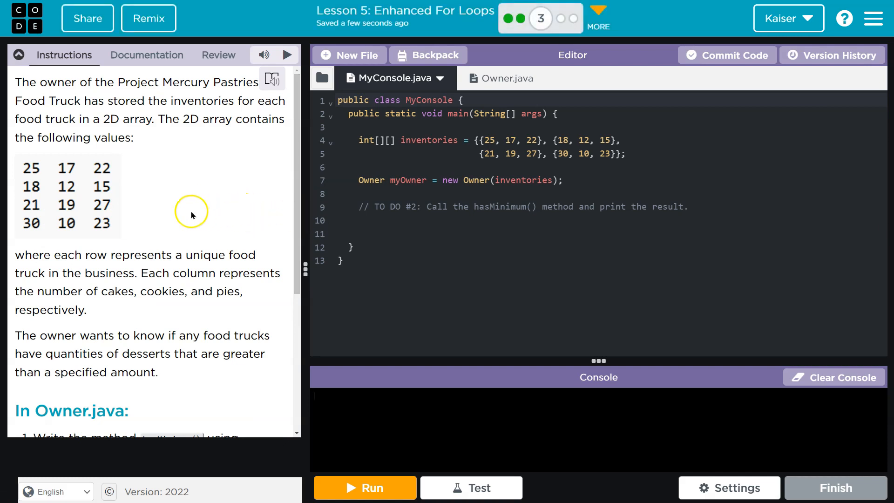
{"action": "mouse_move", "coordinate": [202, 165]}
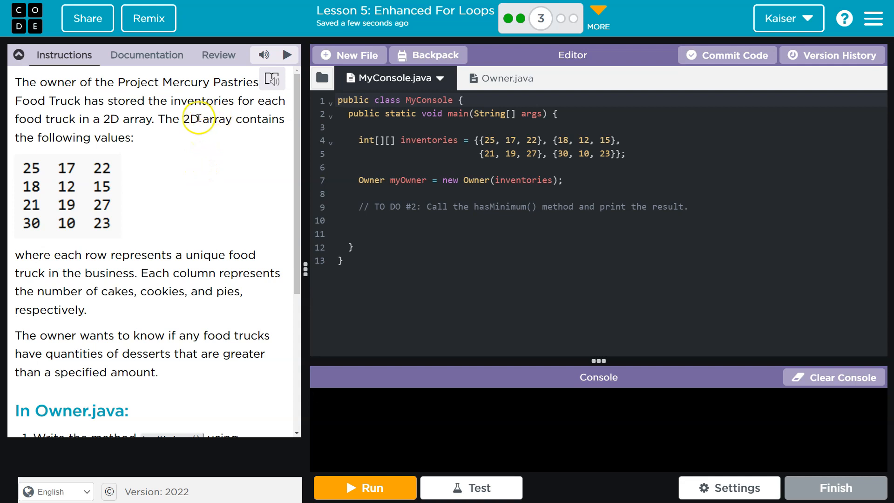
{"action": "mouse_move", "coordinate": [224, 124]}
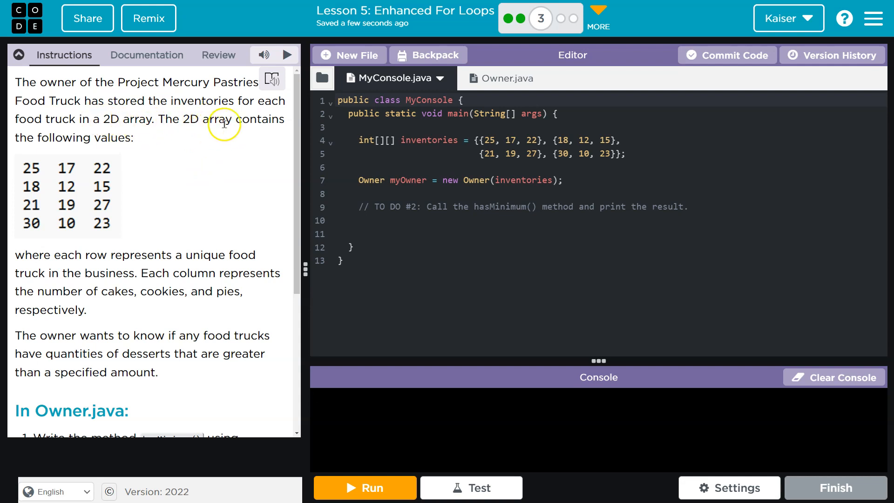
{"action": "mouse_move", "coordinate": [113, 153]}
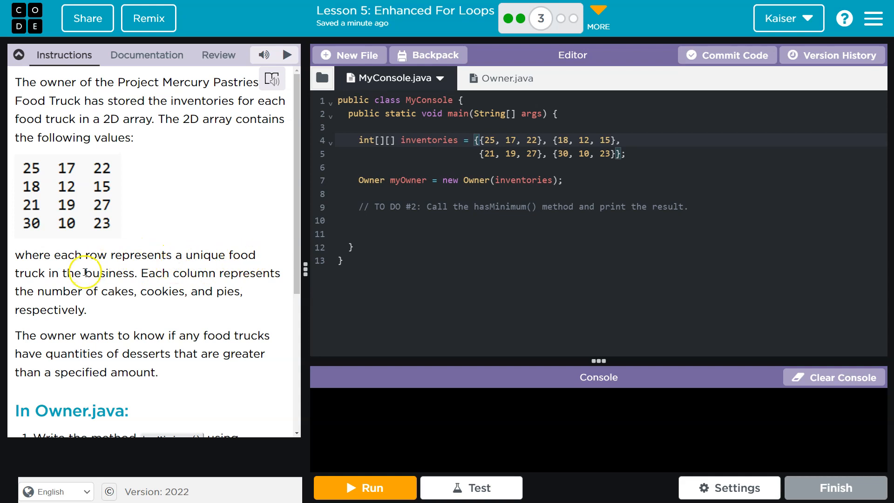
{"action": "mouse_move", "coordinate": [188, 258]}
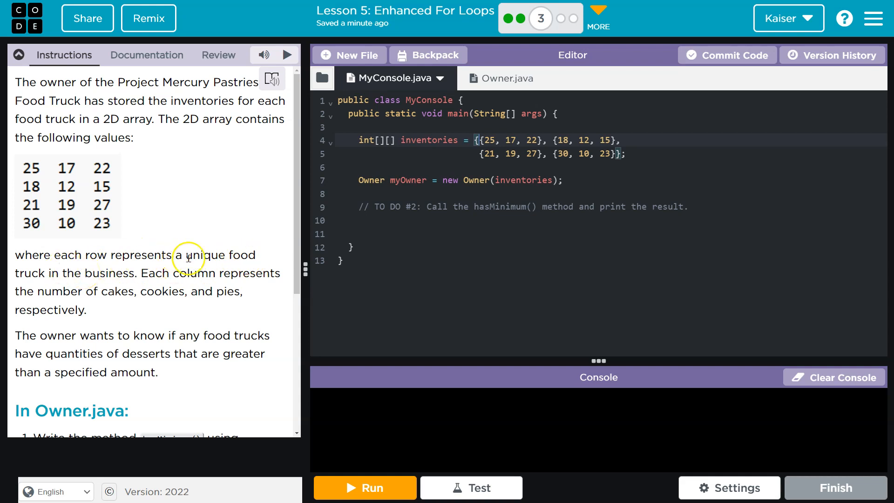
{"action": "mouse_move", "coordinate": [183, 290]}
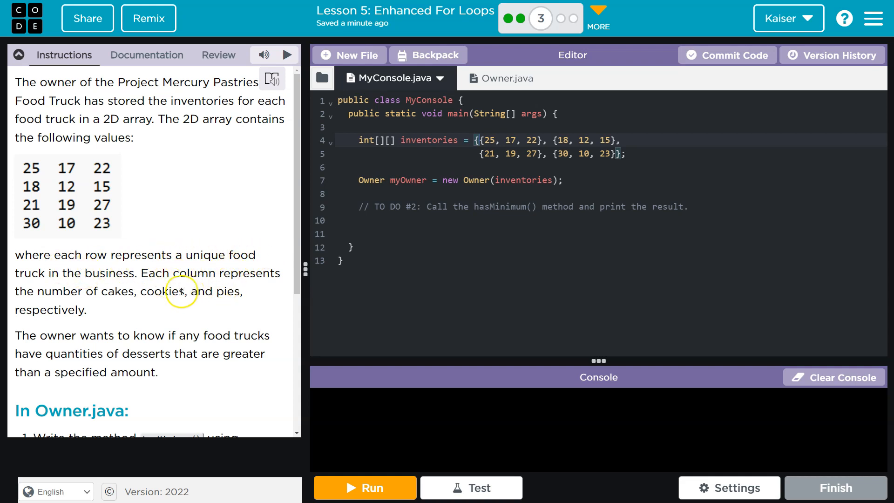
{"action": "scroll", "scroll_direction": "down", "scroll_amount": 3}
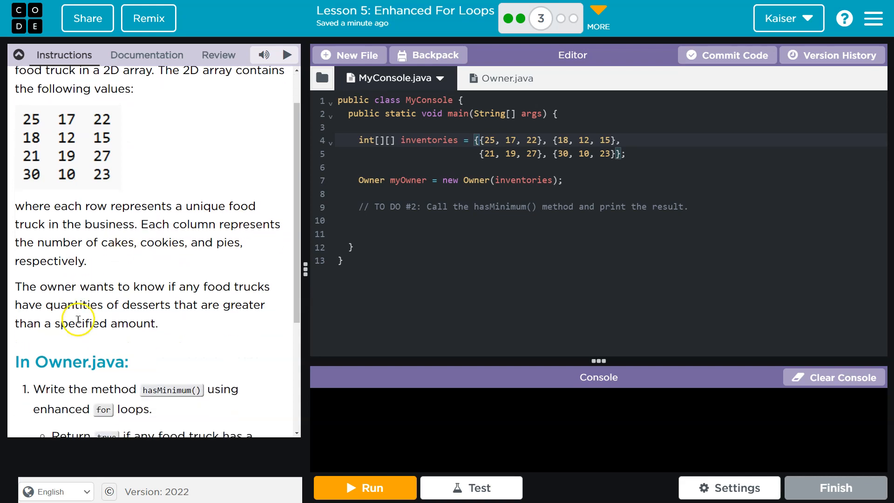
{"action": "mouse_move", "coordinate": [239, 301]}
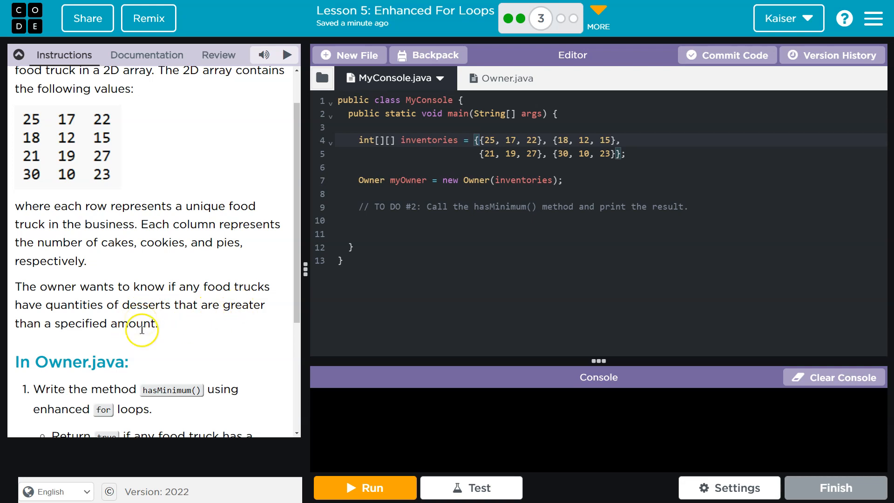
{"action": "scroll", "scroll_direction": "down", "scroll_amount": 3}
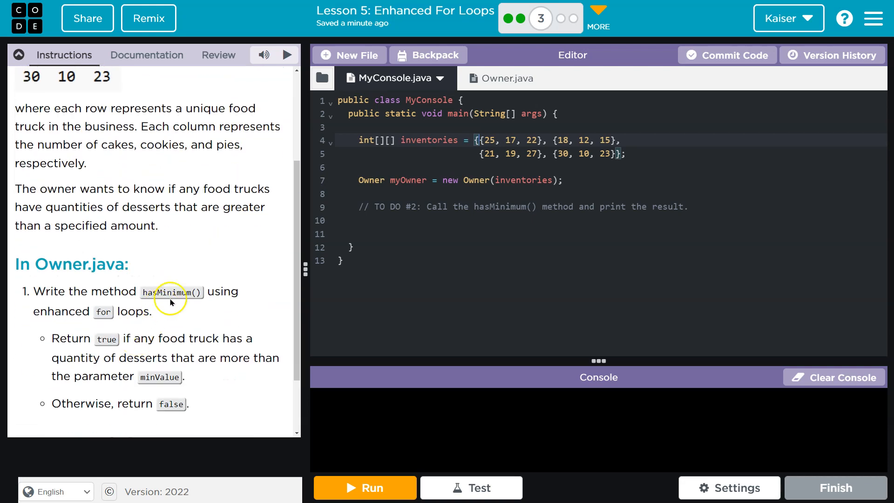
Step: Switch to Owner.java's hasMinimum stub and expand Show Me How for nested loop syntax
{"action": "left_click", "coordinate": [504, 78]}
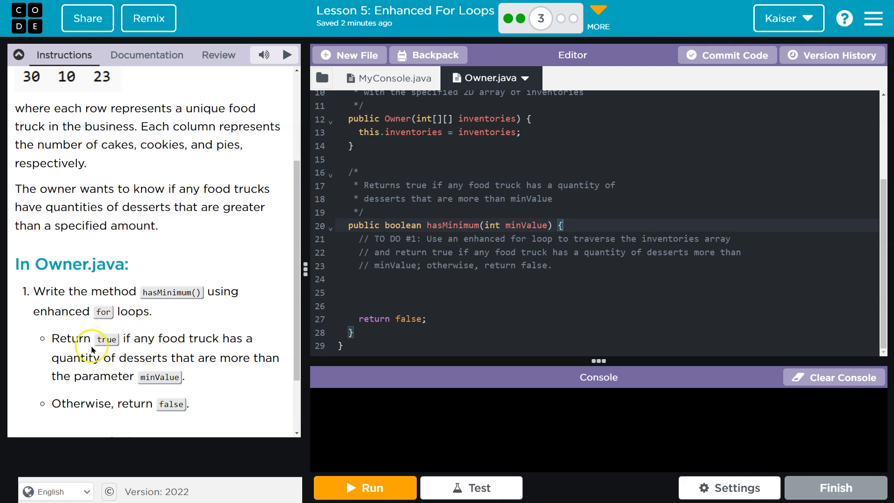
{"action": "mouse_move", "coordinate": [228, 341]}
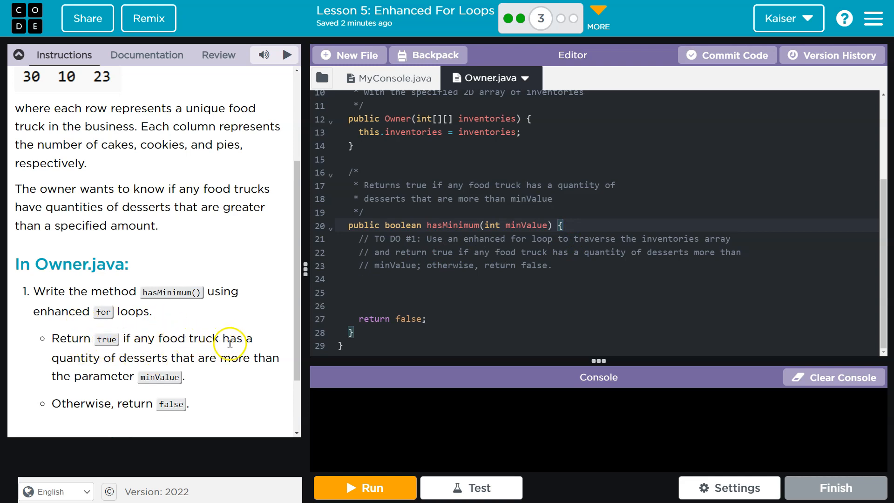
{"action": "scroll", "scroll_direction": "down", "scroll_amount": 3}
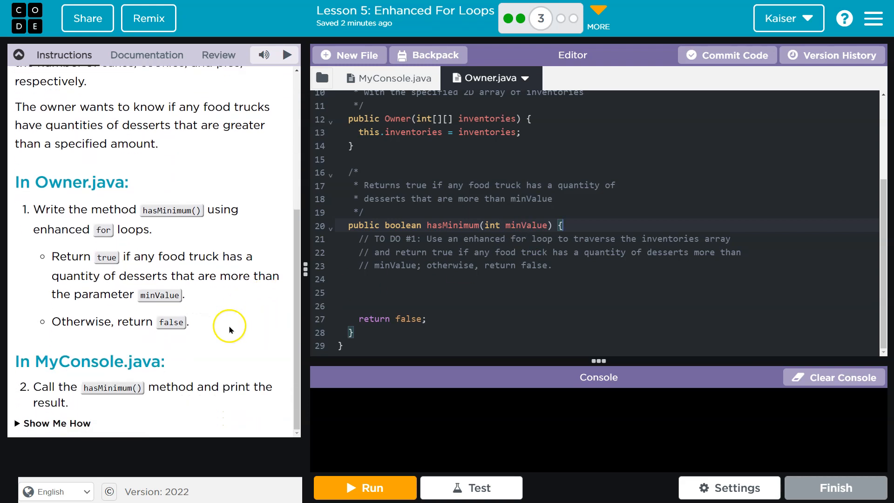
{"action": "left_click", "coordinate": [53, 422]}
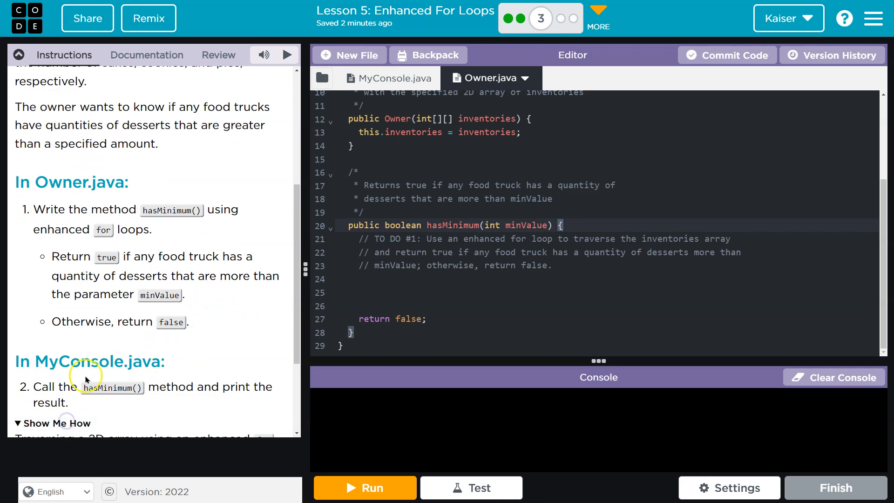
{"action": "scroll", "scroll_direction": "down", "scroll_amount": 3}
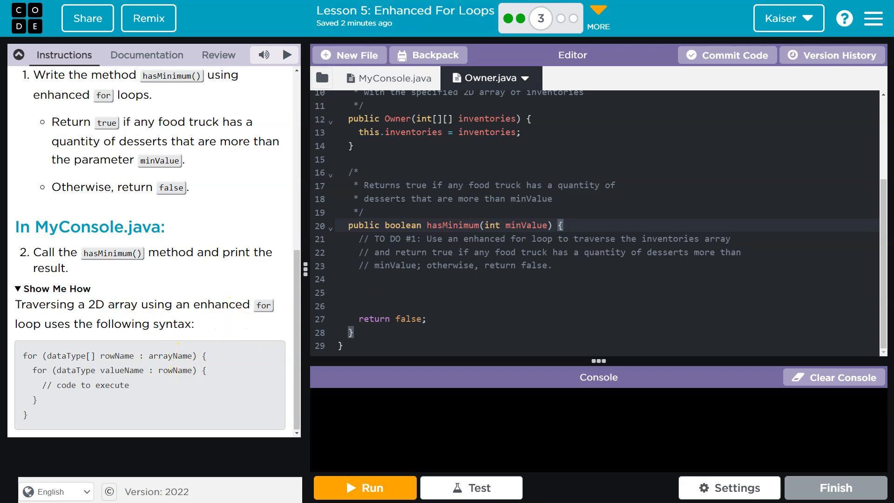
{"action": "mouse_move", "coordinate": [531, 271]}
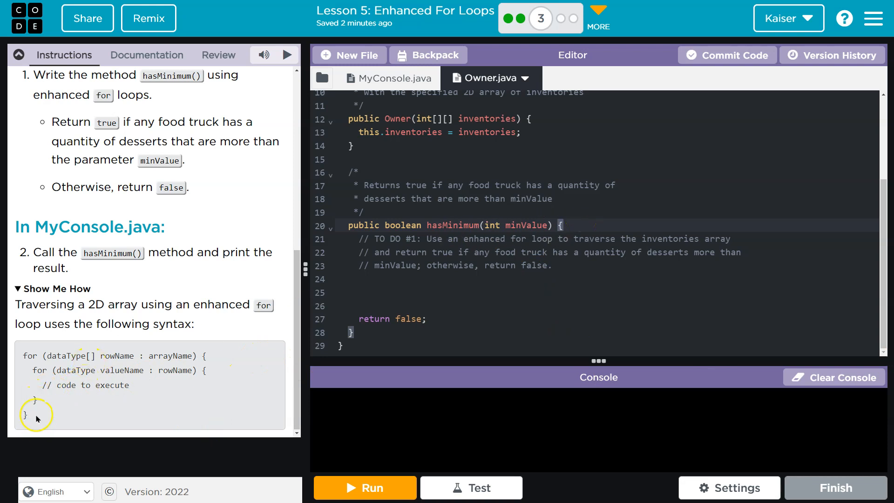
Step: Copy the nested enhanced for loop example and paste it at line 24 in hasMinimum
{"action": "right_click", "coordinate": [90, 365]}
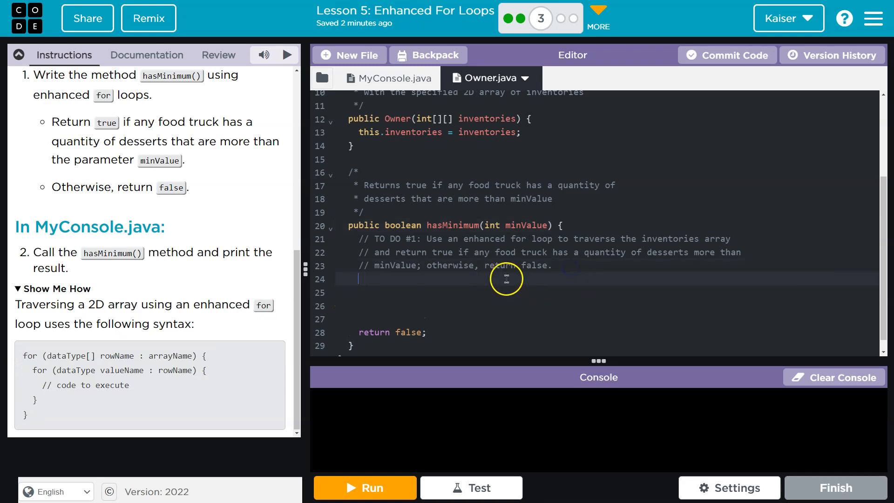
{"action": "right_click", "coordinate": [379, 279]}
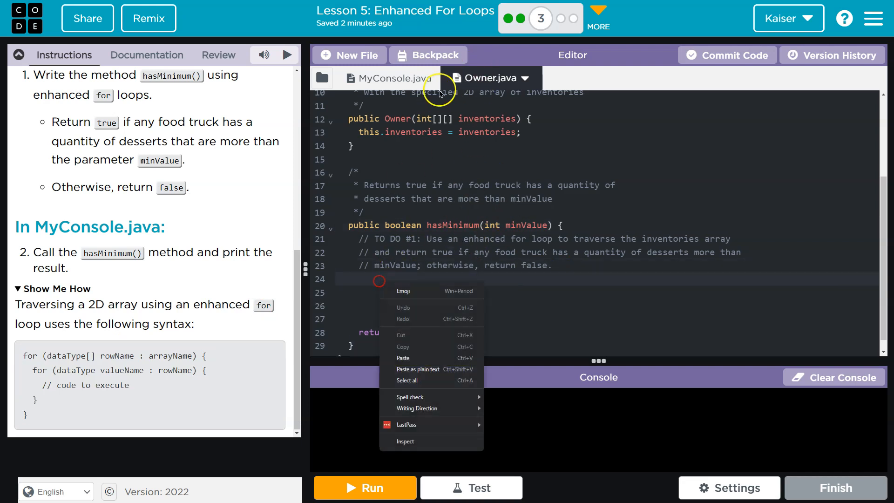
{"action": "mouse_move", "coordinate": [402, 358]}
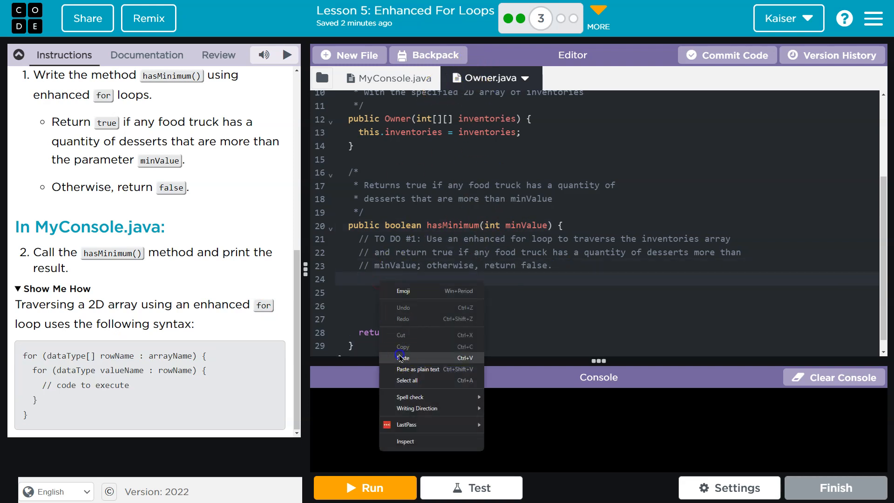
{"action": "left_click", "coordinate": [403, 357]}
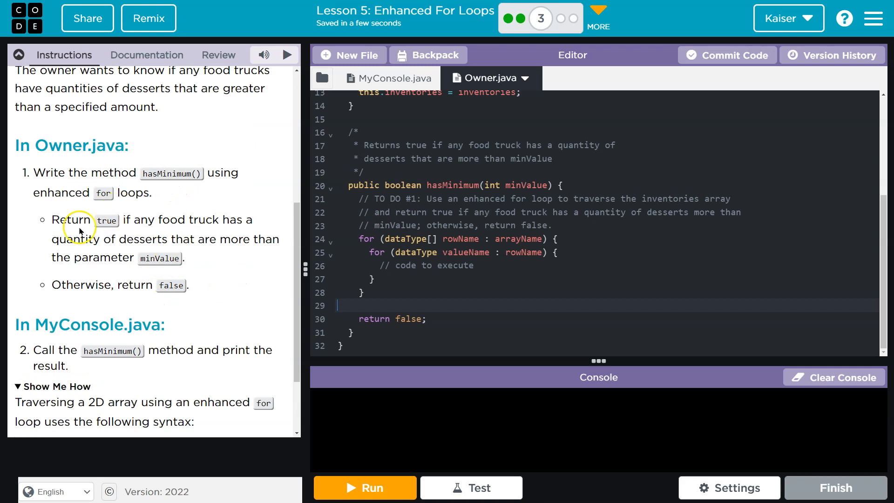
{"action": "mouse_move", "coordinate": [258, 223]}
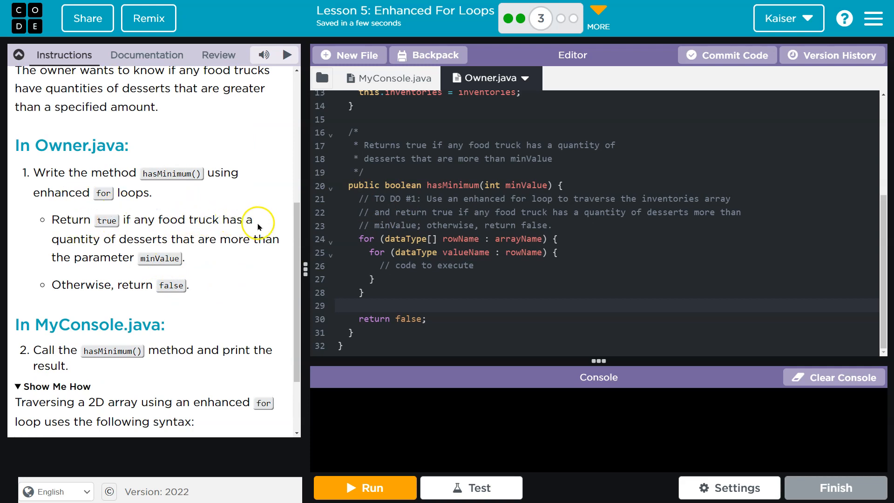
{"action": "mouse_move", "coordinate": [274, 246]}
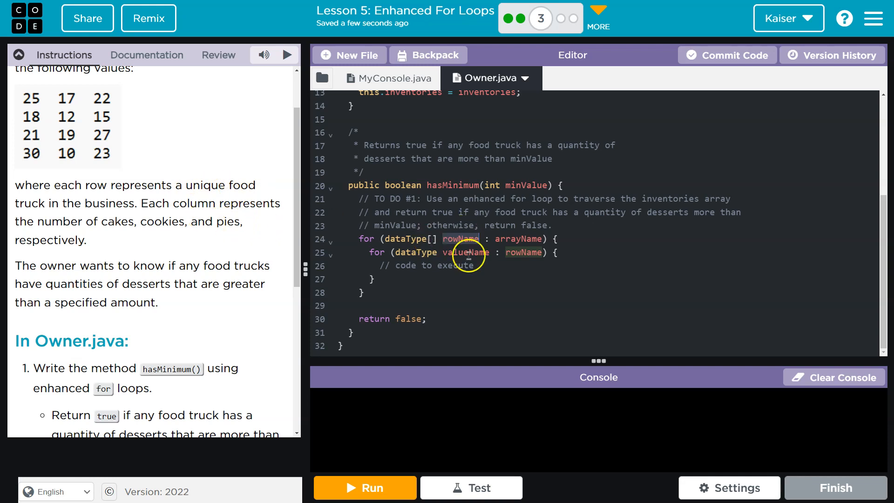
Step: Name the outer loop variable row, then switch to MyConsole.java's inventories array
{"action": "type", "text": "r"}
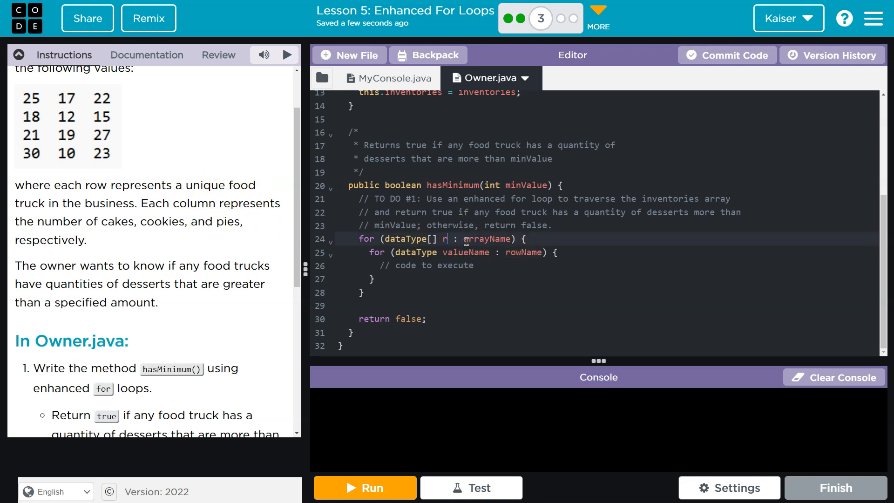
{"action": "type", "text": "ow"}
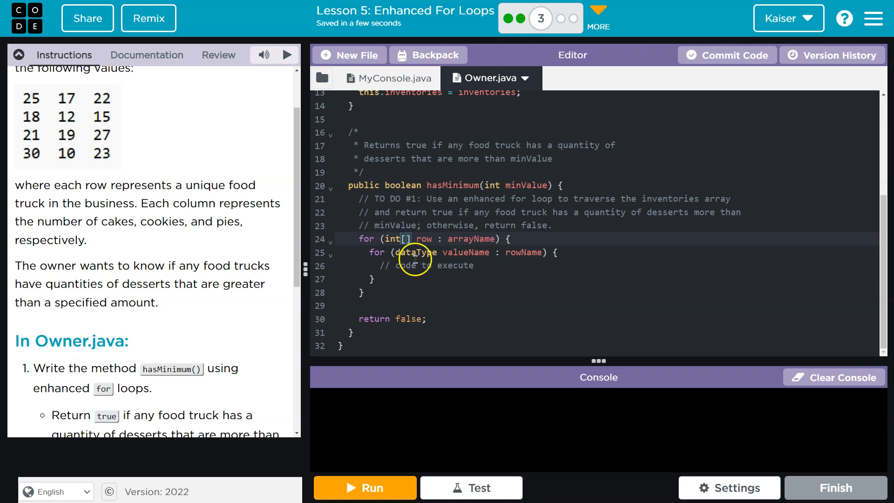
{"action": "left_click", "coordinate": [393, 78]}
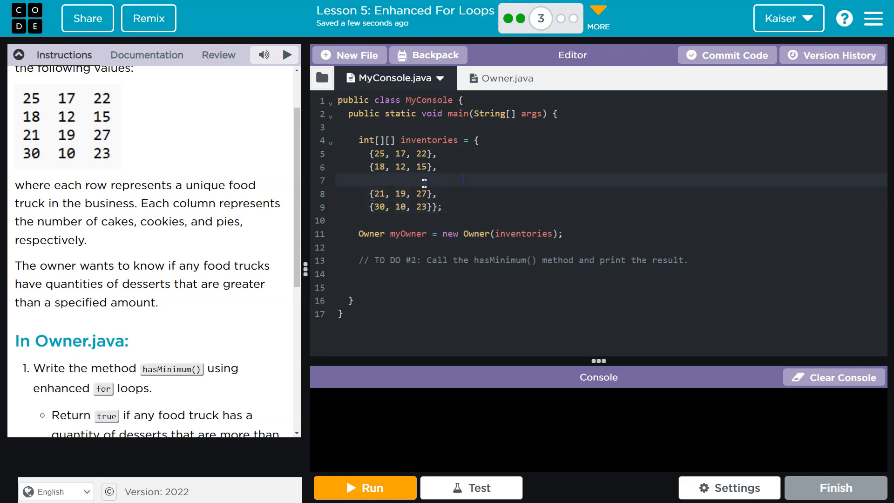
Step: Tidy the inventories array and return to Owner.java's hasMinimum method
{"action": "key", "text": "Backspace"}
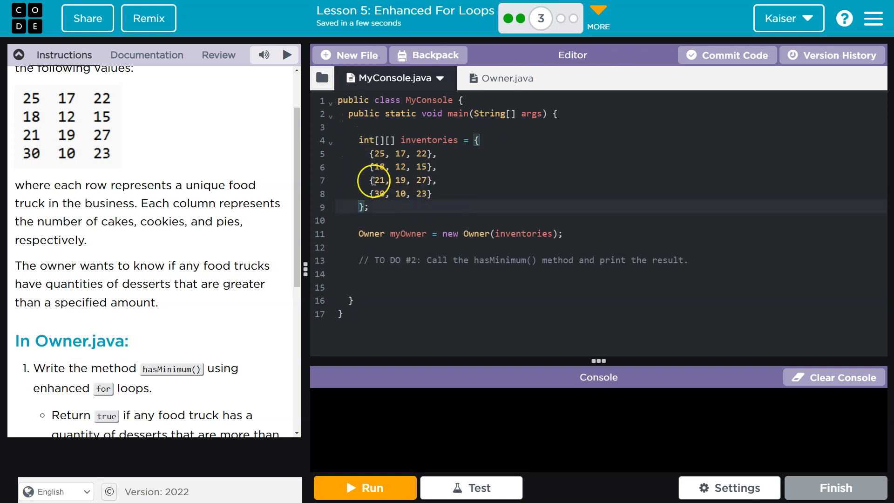
{"action": "left_click", "coordinate": [501, 78]}
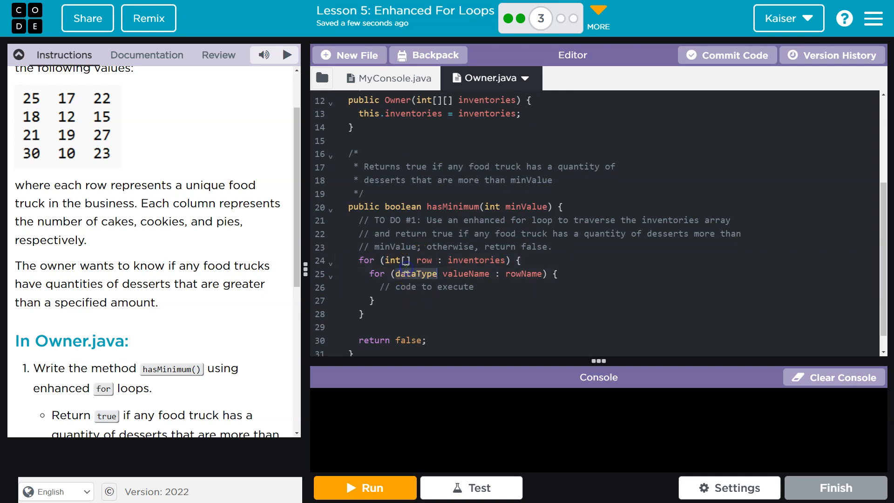
Step: Make the inner loop header for (int num : row), trimming the variable name to num
{"action": "type", "text": "int"}
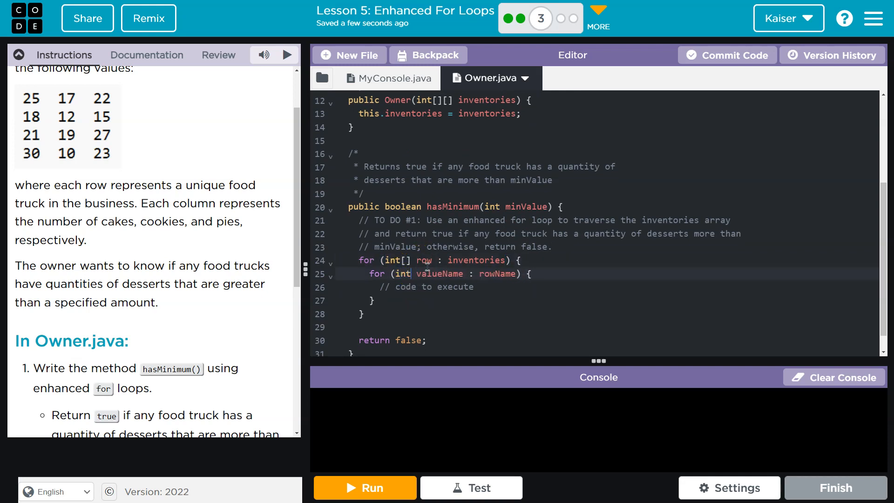
{"action": "double_click", "coordinate": [439, 274]}
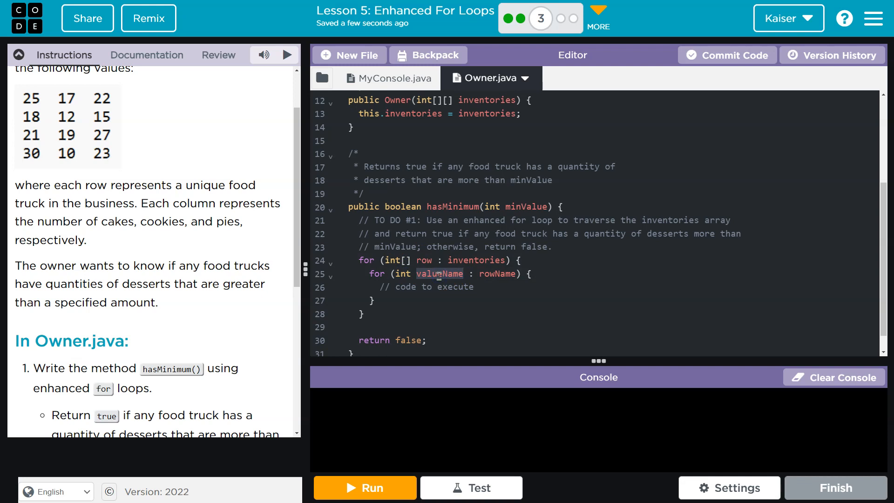
{"action": "type", "text": "column"}
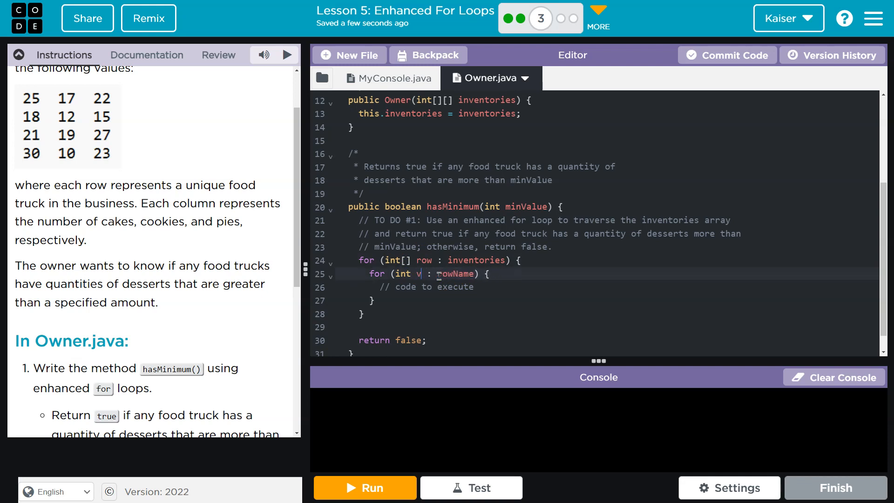
{"action": "type", "text": "al"}
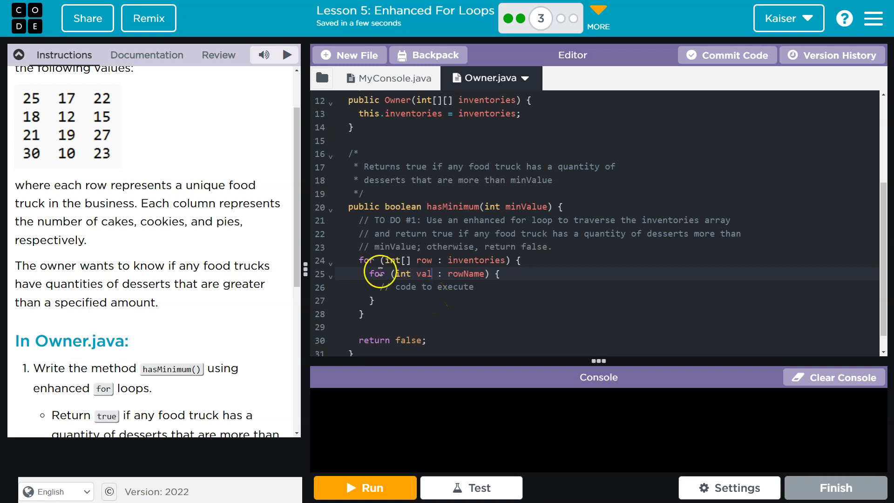
{"action": "mouse_move", "coordinate": [153, 208]}
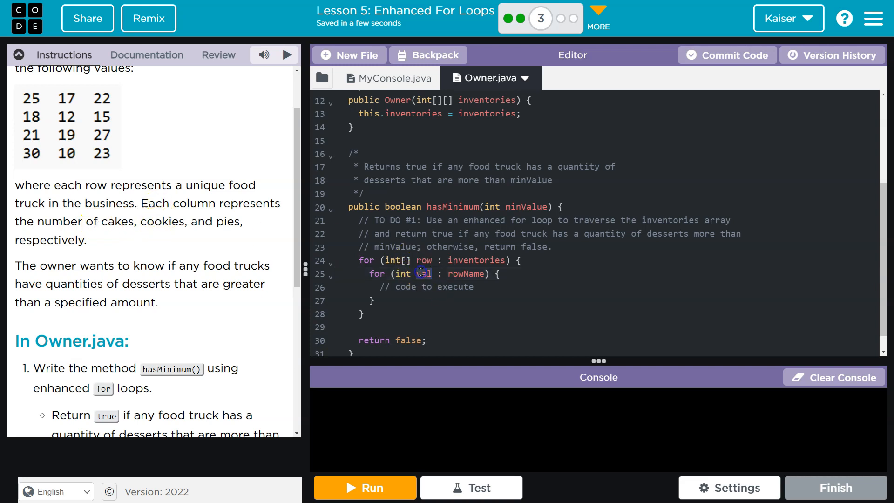
{"action": "type", "text": "number"}
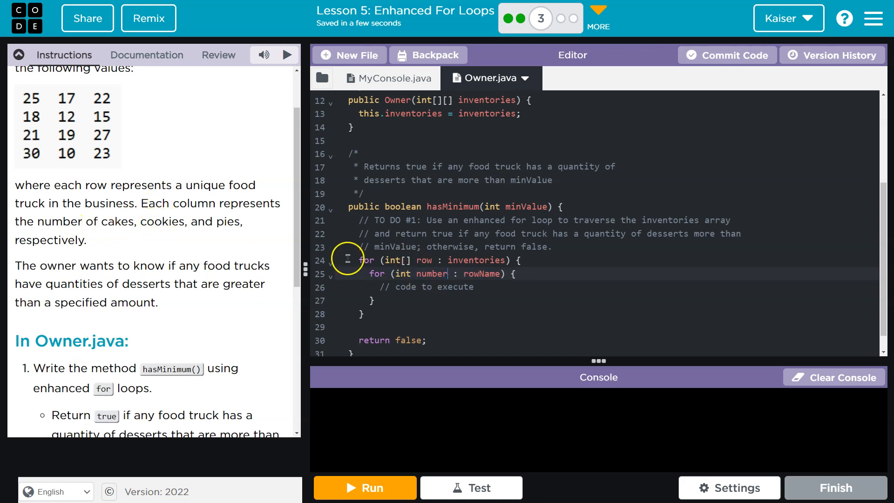
{"action": "key", "text": "Backspace"}
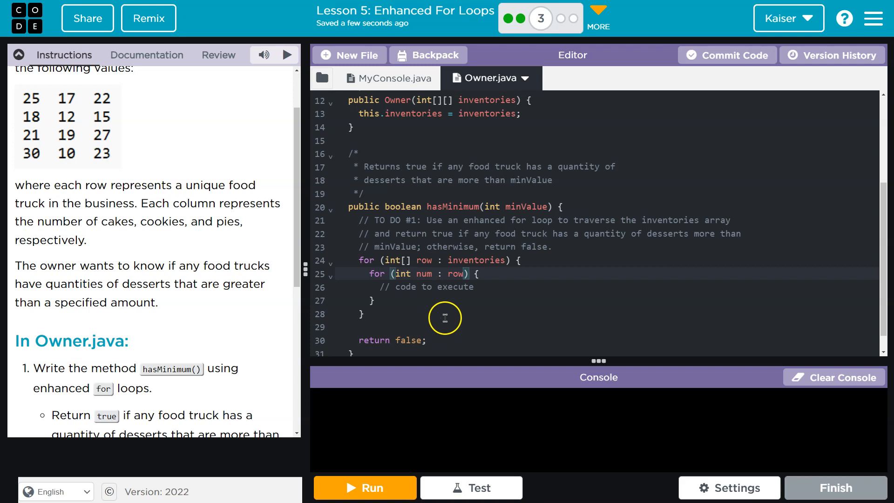
Step: Replace the placeholder comment with if (num > minValue) { return true; }
{"action": "left_click", "coordinate": [473, 287]}
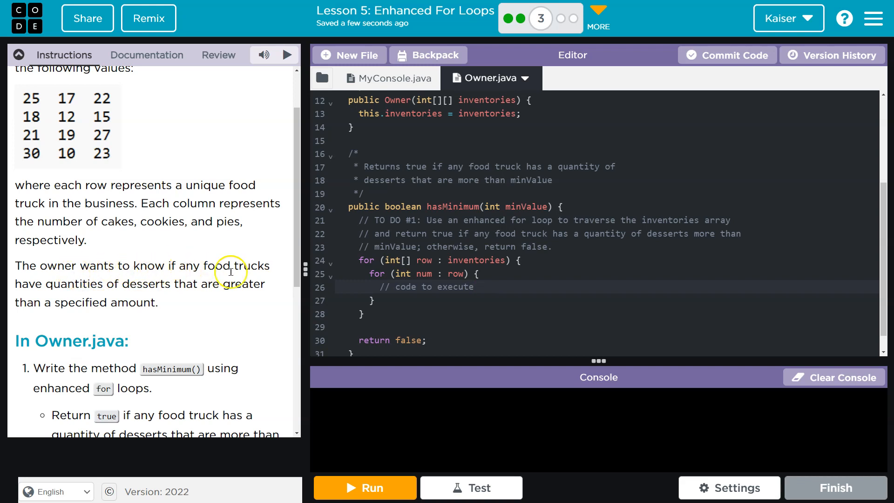
{"action": "mouse_move", "coordinate": [132, 284]}
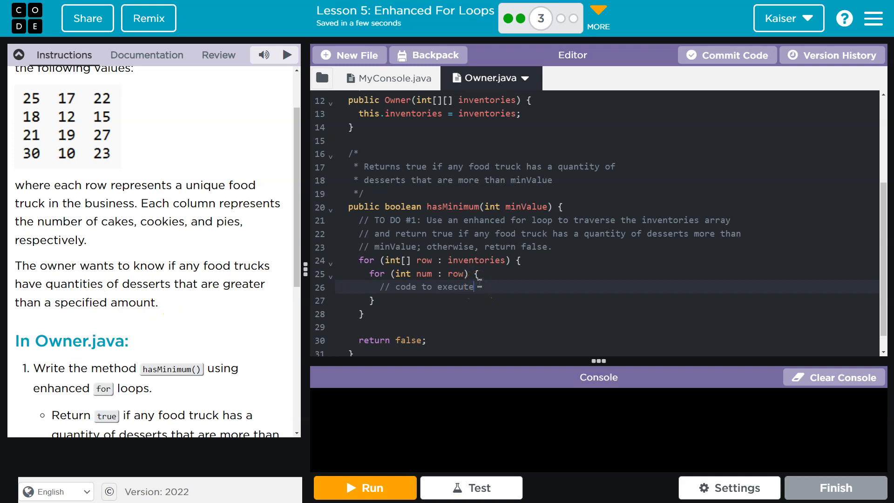
{"action": "double_click", "coordinate": [433, 287]}
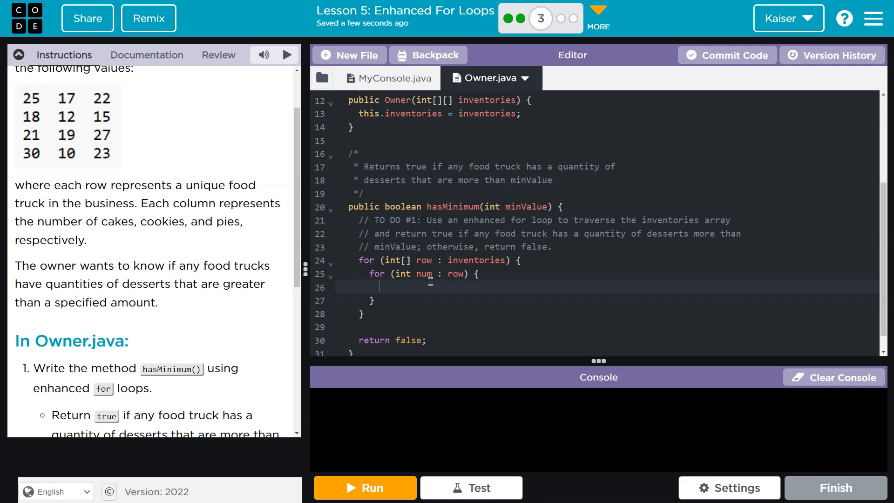
{"action": "type", "text": "if"}
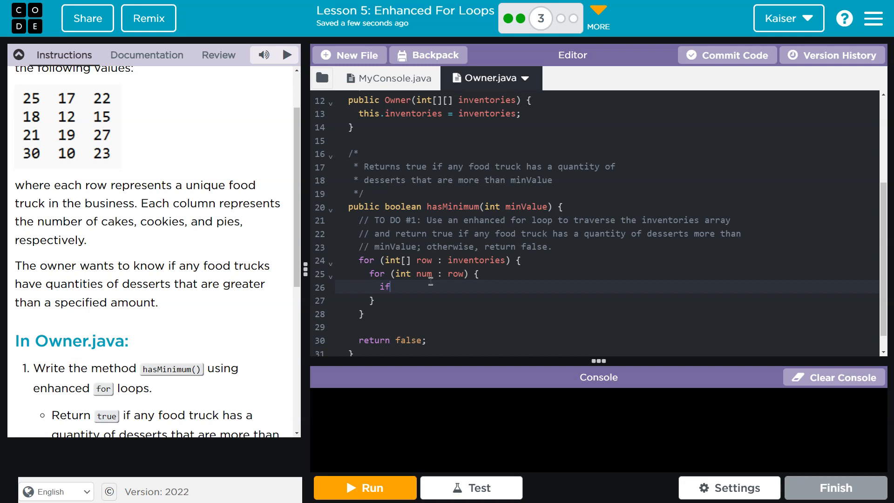
{"action": "type", "text": "(m"}
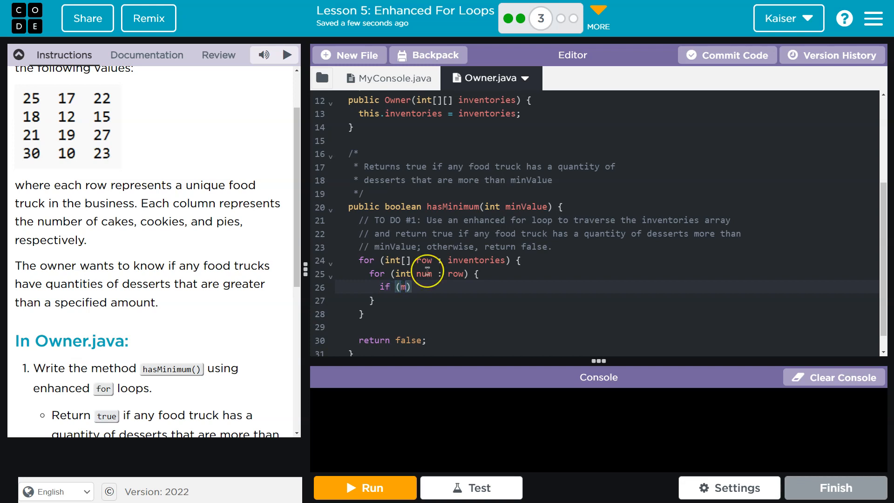
{"action": "type", "text": "inValue"}
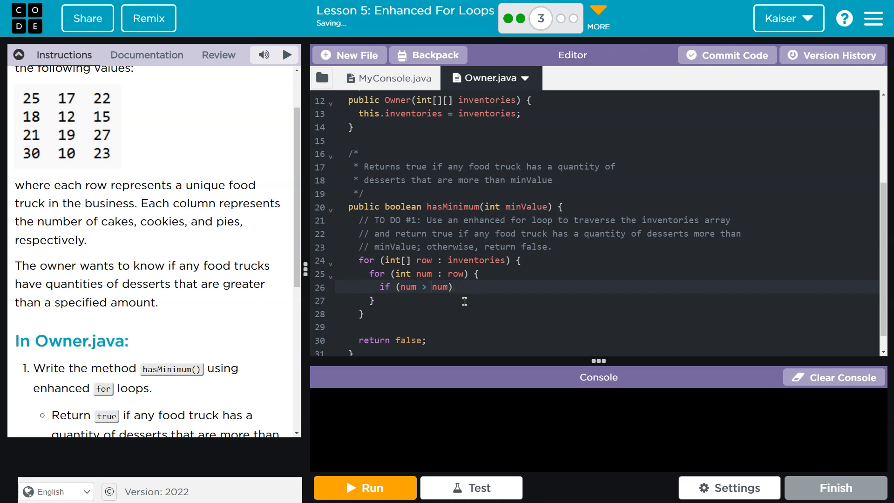
{"action": "type", "text": "minValue"}
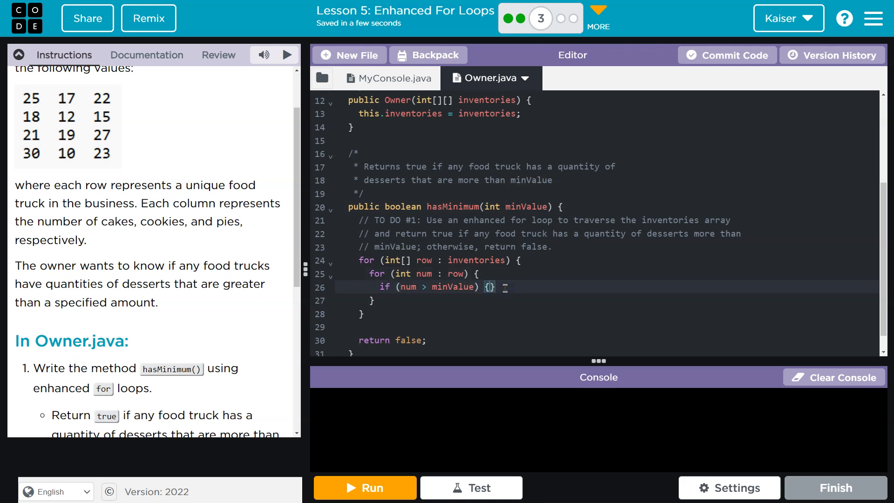
{"action": "type", "text": "return"}
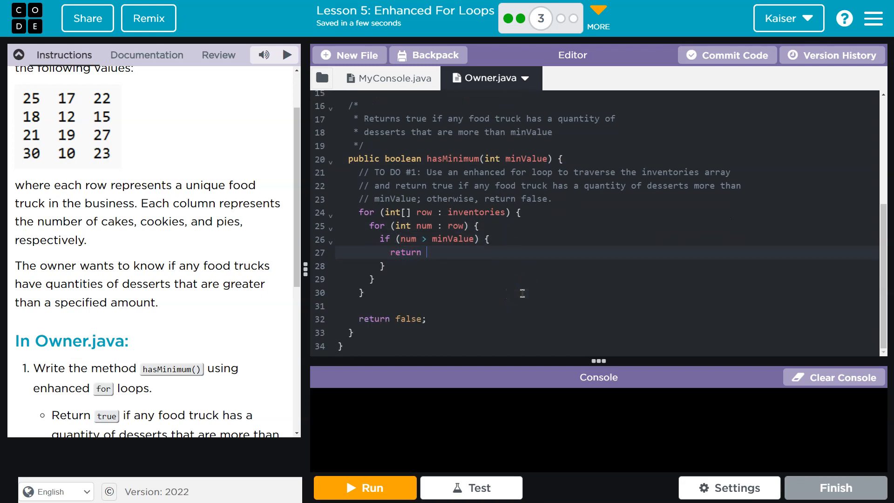
{"action": "type", "text": "true;"}
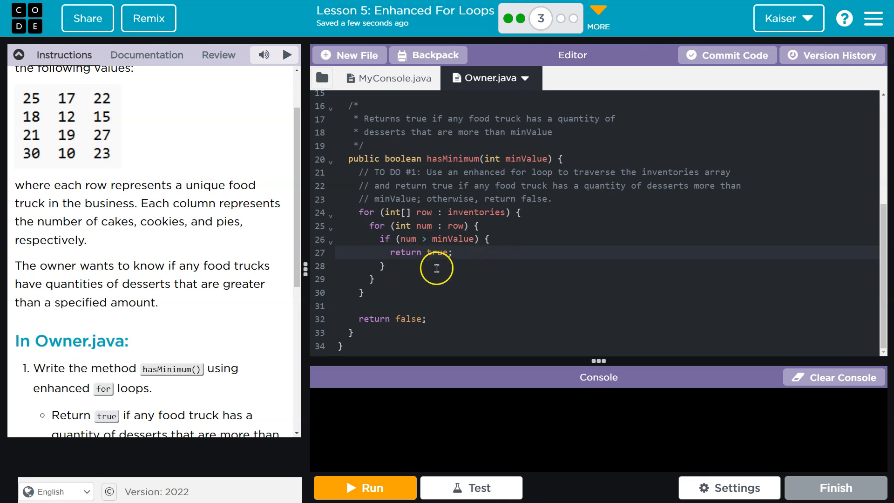
{"action": "mouse_move", "coordinate": [421, 335]}
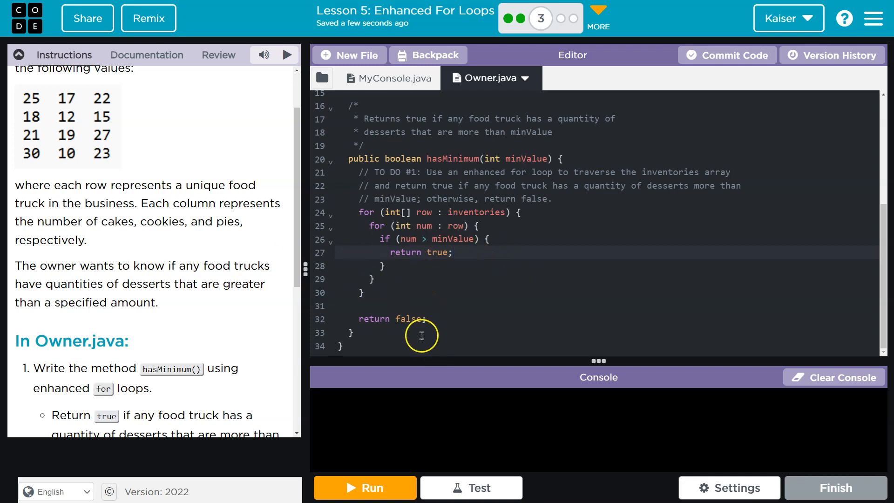
{"action": "left_click", "coordinate": [406, 305]}
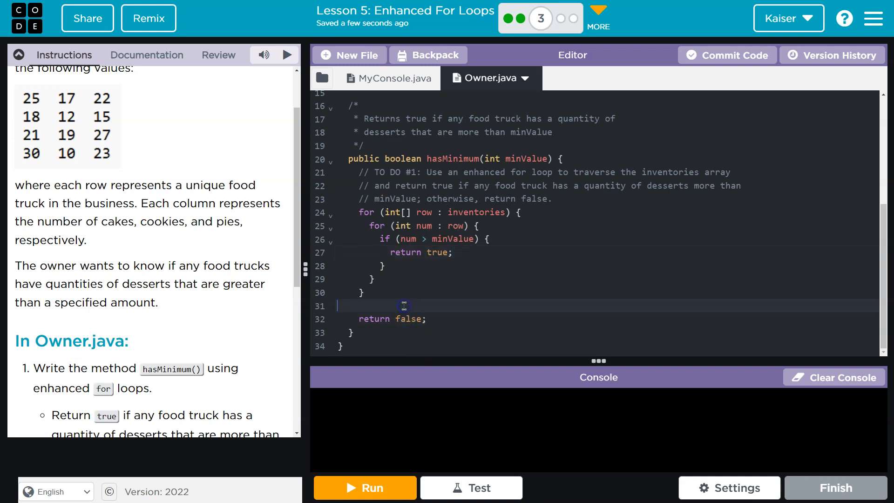
{"action": "mouse_move", "coordinate": [513, 303]}
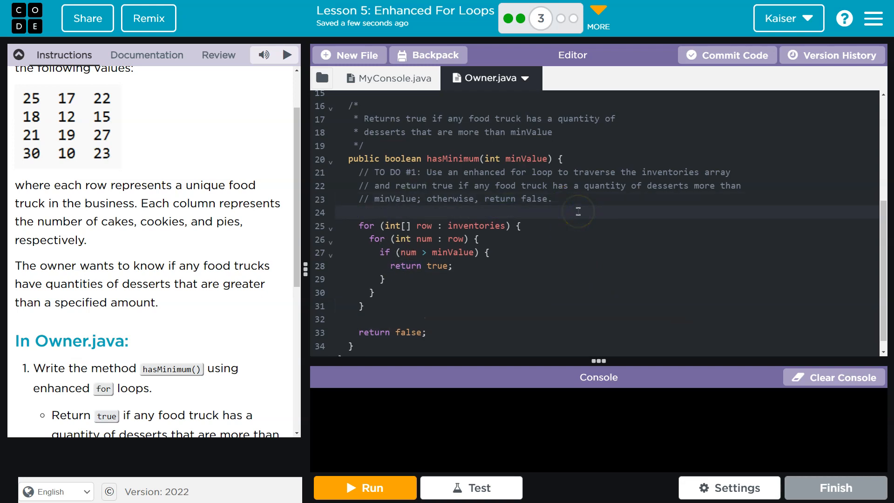
Step: Declare boolean result = false, set result = true in the if, and return result
{"action": "type", "text": "boolean"}
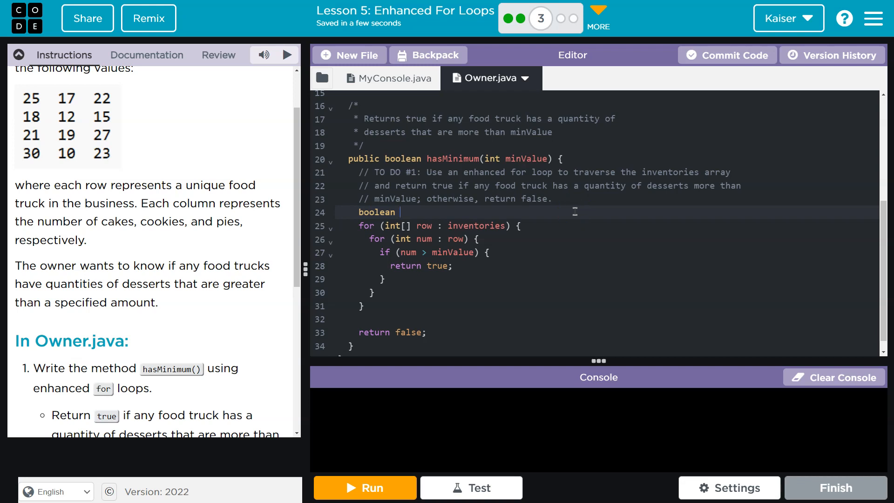
{"action": "type", "text": "result = fals"}
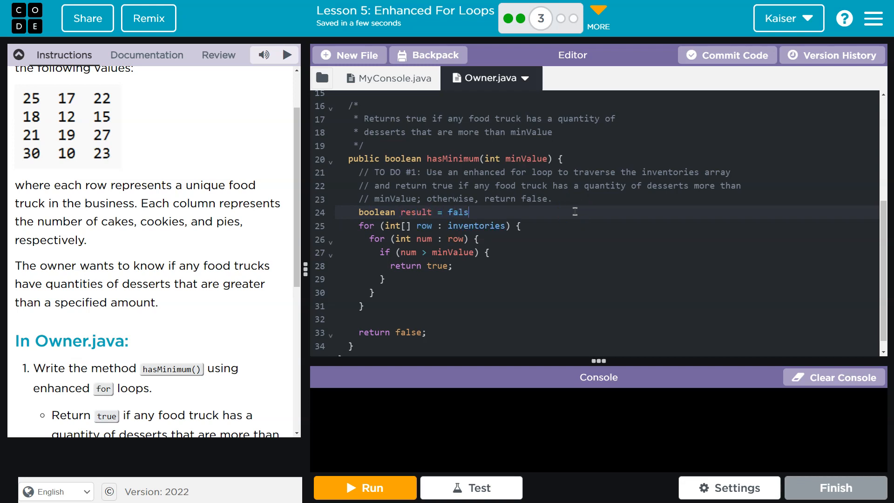
{"action": "type", "text": "e;"}
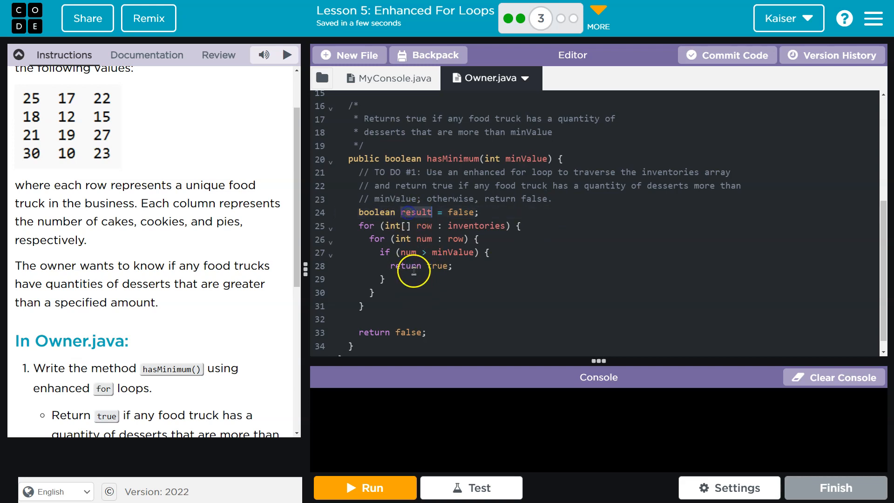
{"action": "type", "text": "result = true;"}
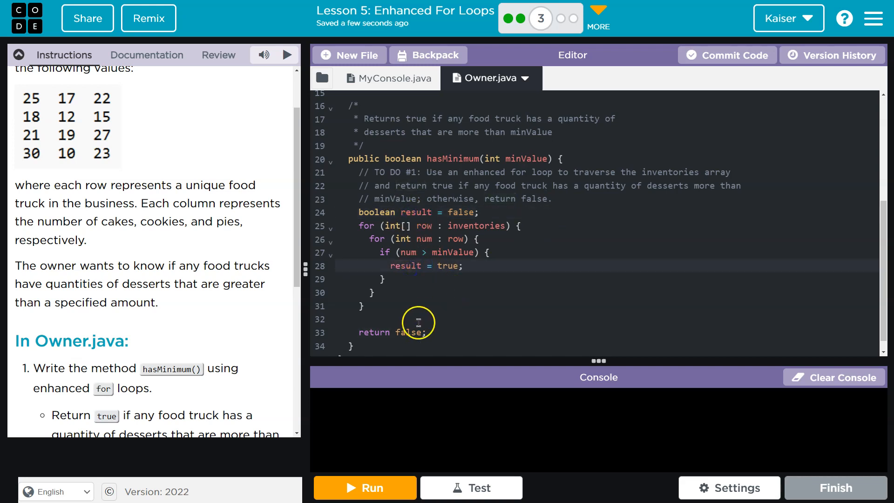
{"action": "type", "text": "result"}
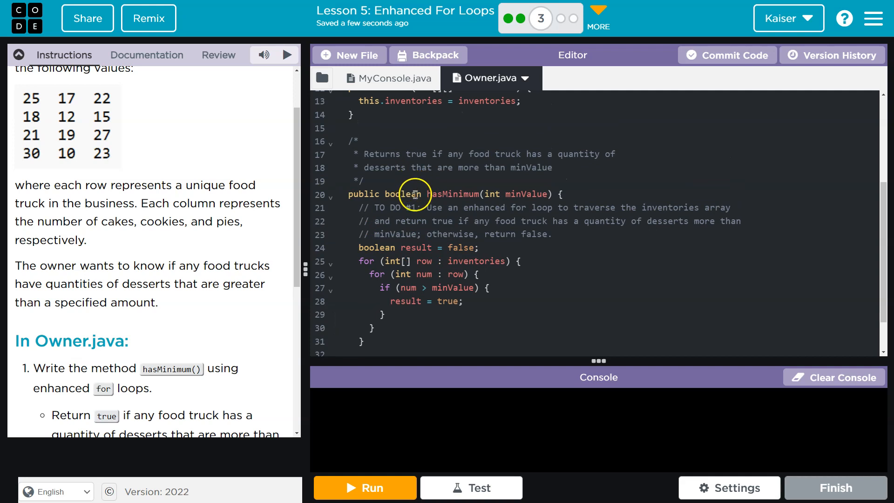
{"action": "scroll", "scroll_direction": "down", "scroll_amount": 3}
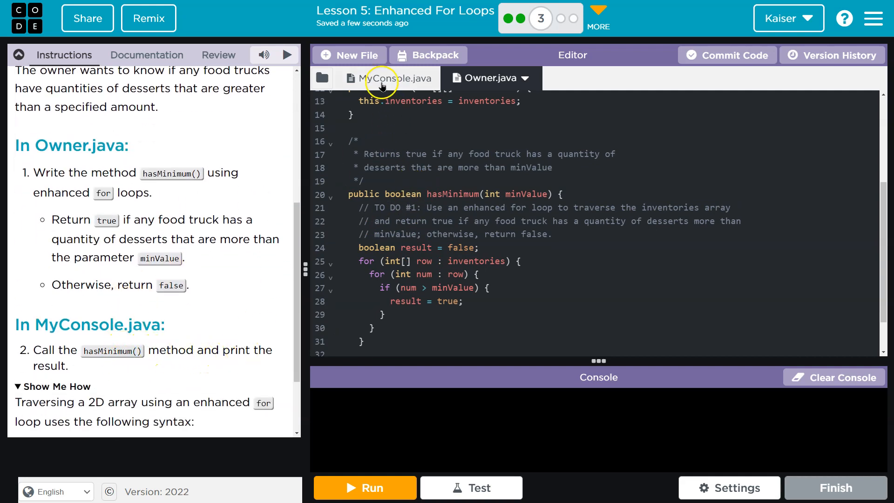
Step: In MyConsole.java print "Has minimum result: " + myOwner.hasMinimum()
{"action": "left_click", "coordinate": [382, 78]}
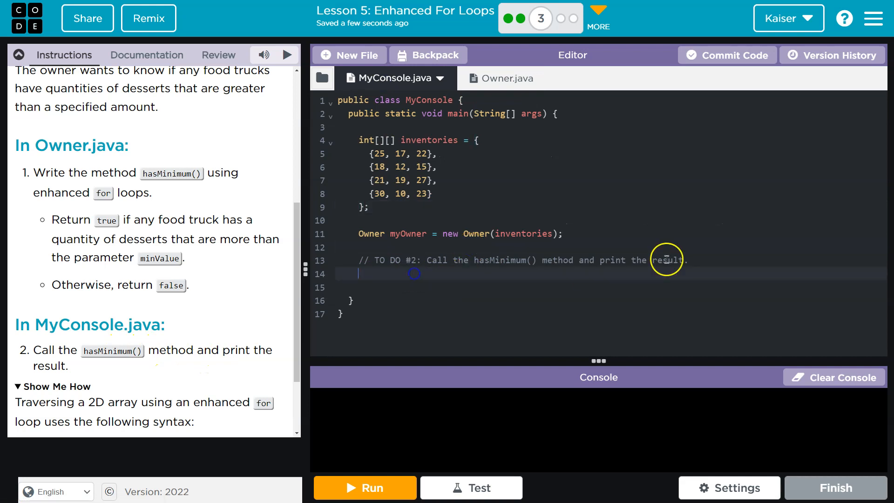
{"action": "type", "text": "System.out.println("}
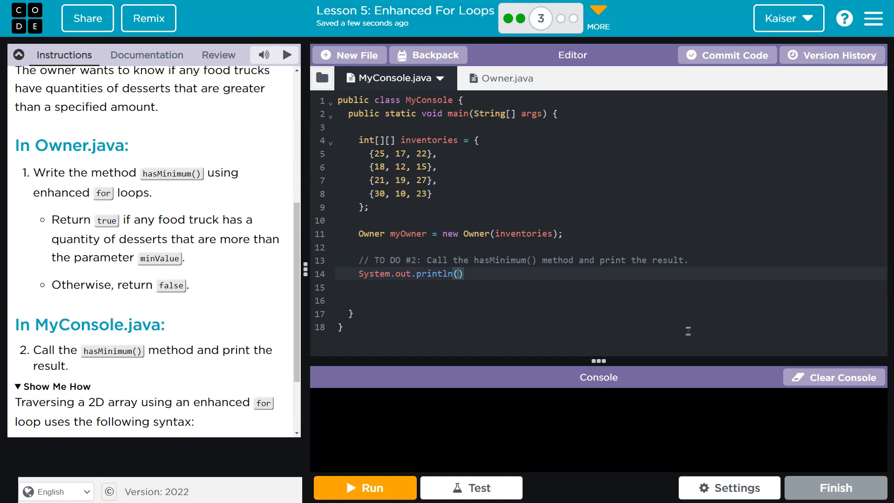
{"action": "type", "text": "\"\""}
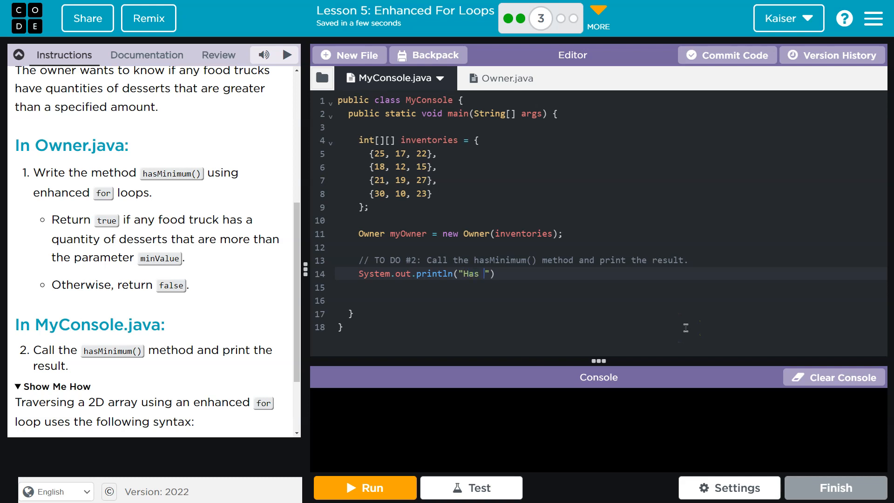
{"action": "type", "text": "minimum result:"}
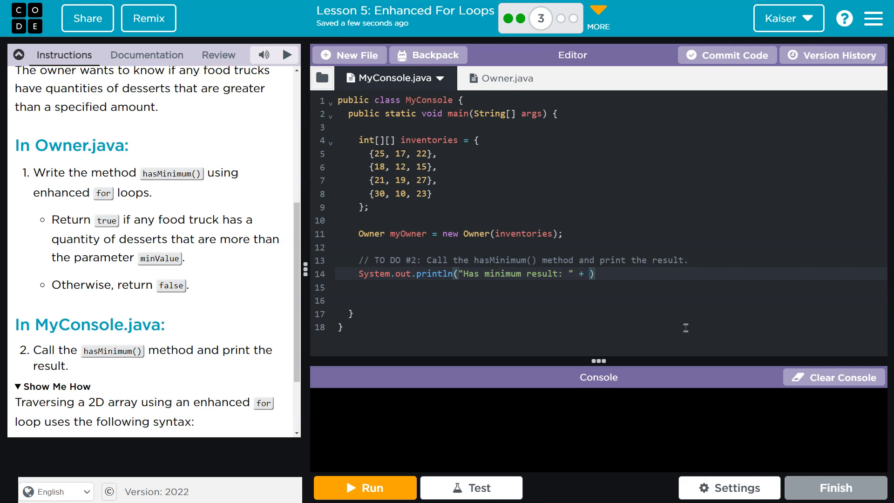
{"action": "mouse_move", "coordinate": [503, 313]}
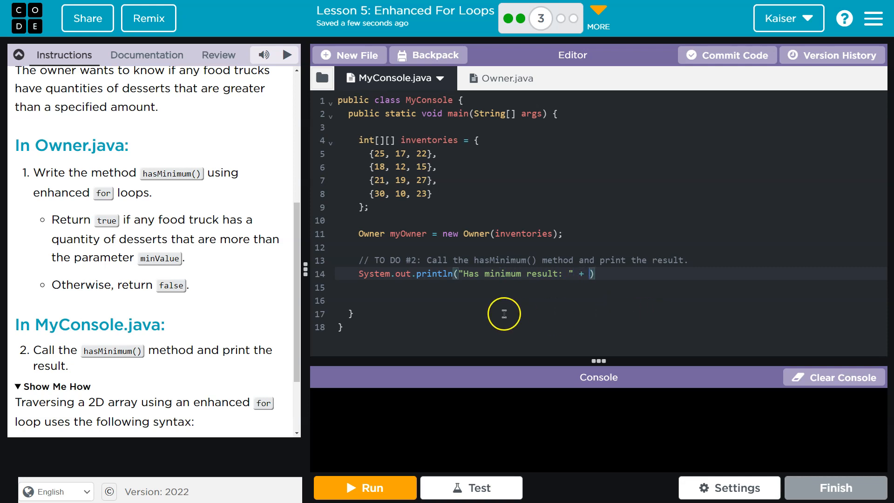
{"action": "type", "text": "my"}
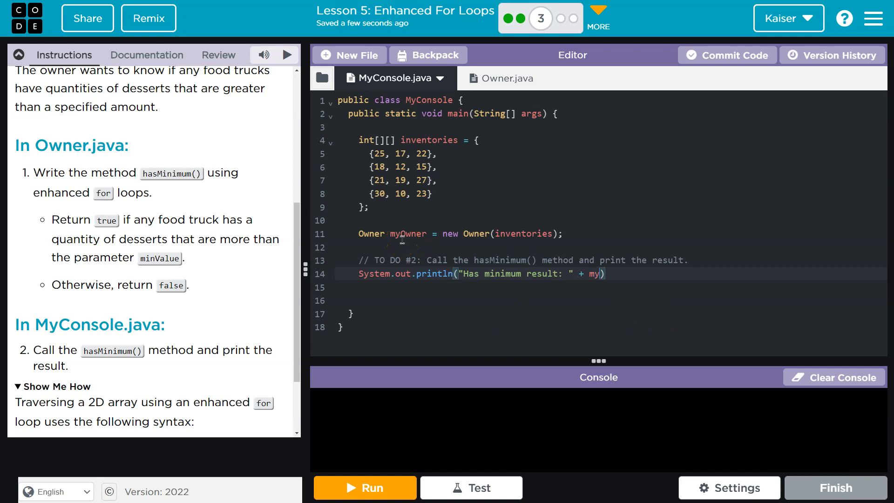
{"action": "type", "text": "Owner."}
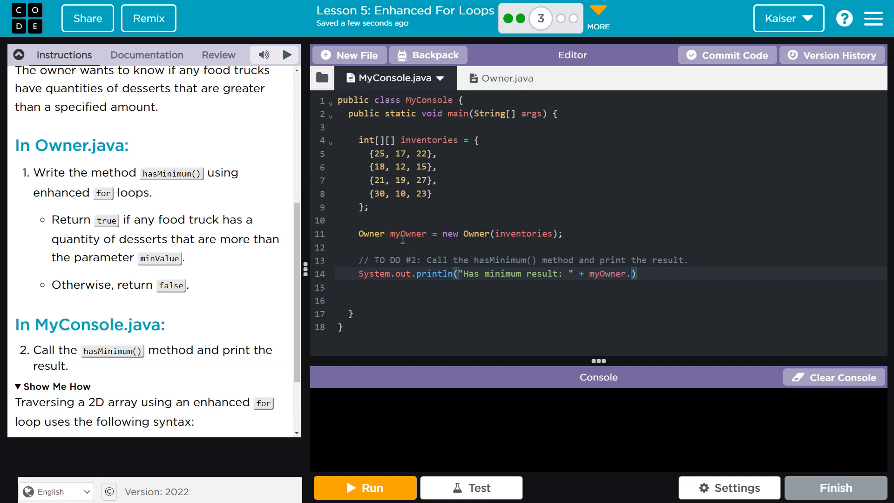
{"action": "type", "text": "hasMinimum("}
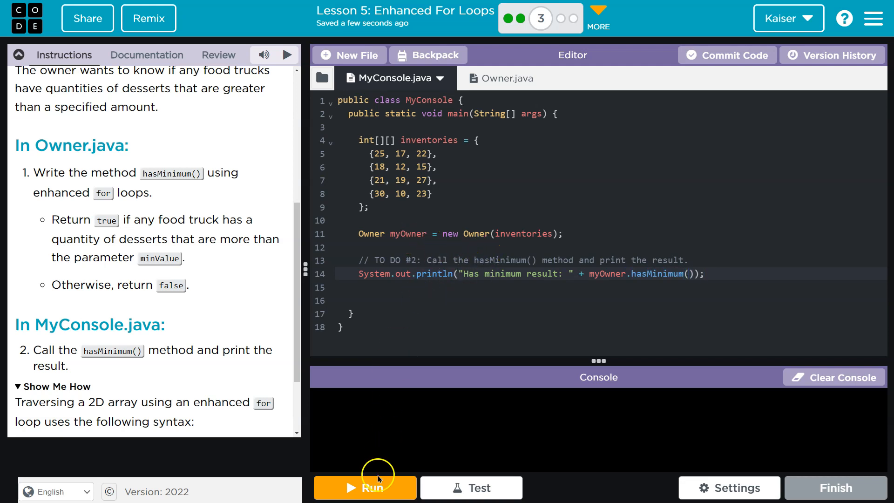
Step: Run the program and read the compile error that hasMinimum needs an int argument
{"action": "left_click", "coordinate": [365, 487]}
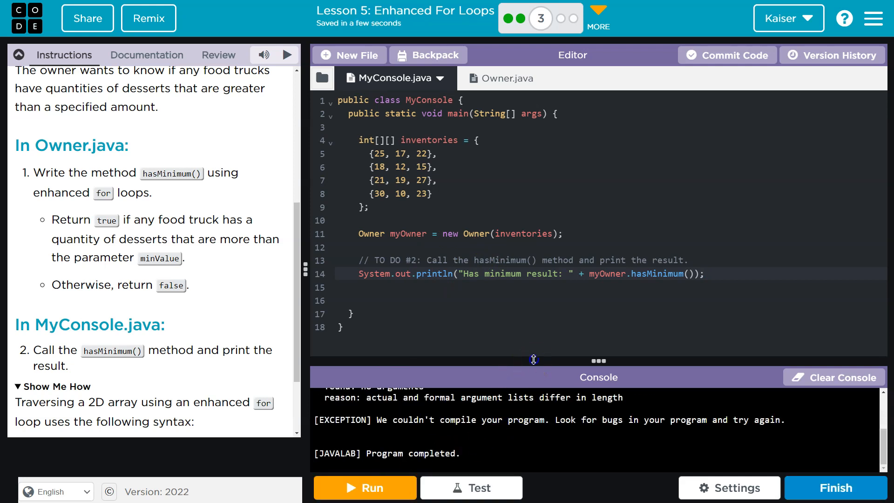
{"action": "left_click", "coordinate": [365, 488]}
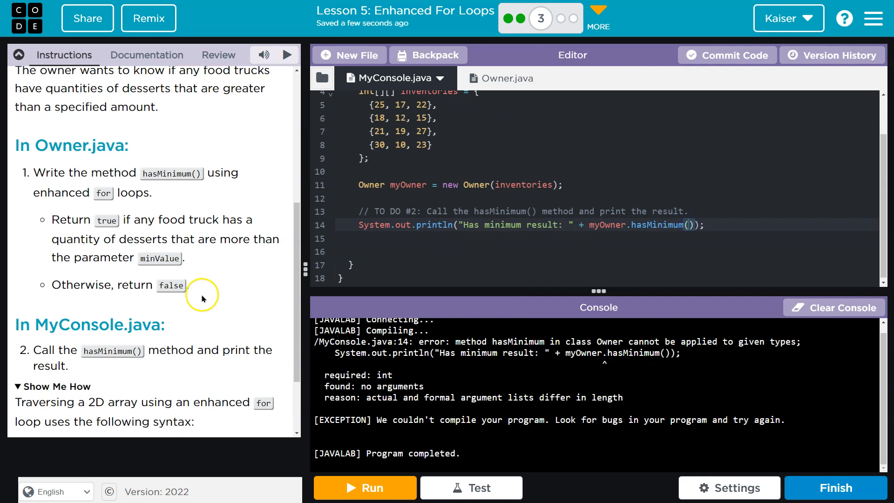
{"action": "scroll", "scroll_direction": "down", "scroll_amount": 3}
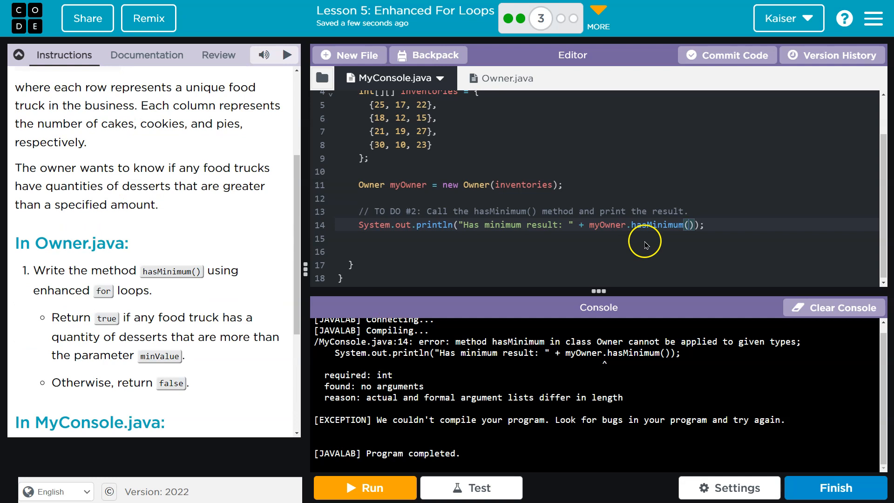
Step: Run hasMinimum with 5, then 55 (false), then 15, printing true
{"action": "type", "text": "5"}
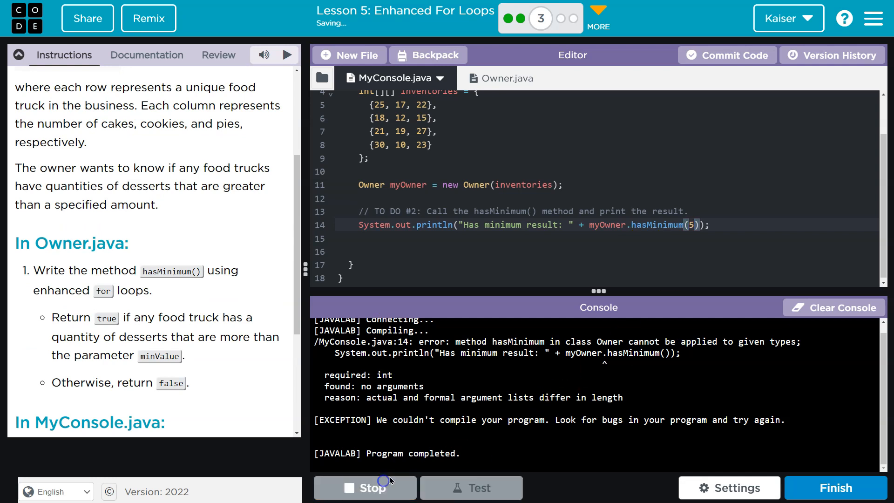
{"action": "left_click", "coordinate": [364, 488]}
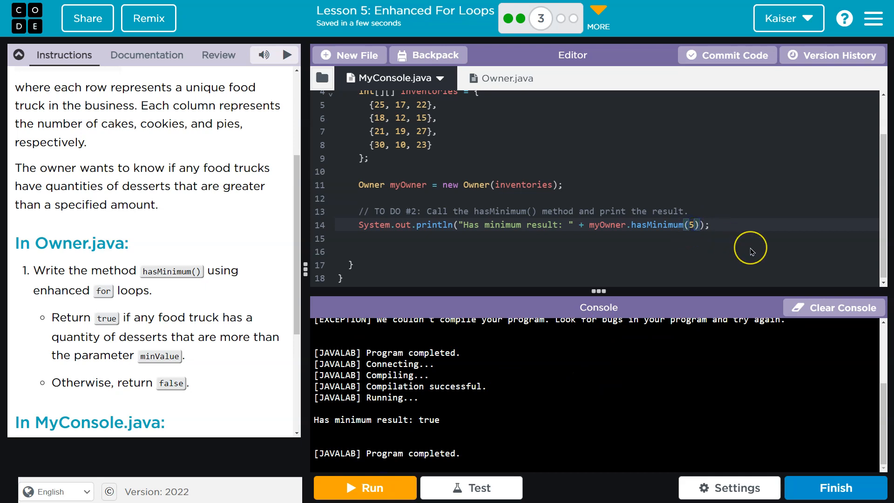
{"action": "type", "text": "5"}
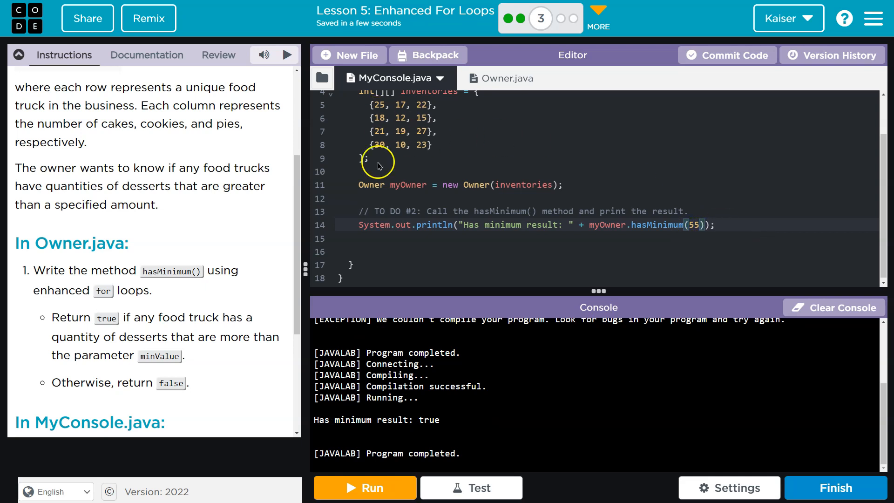
{"action": "left_click", "coordinate": [364, 487]}
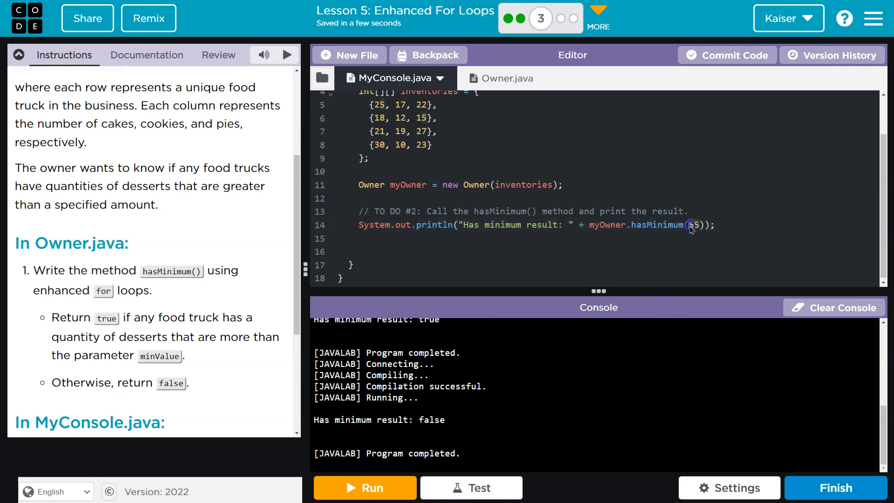
{"action": "type", "text": "32"}
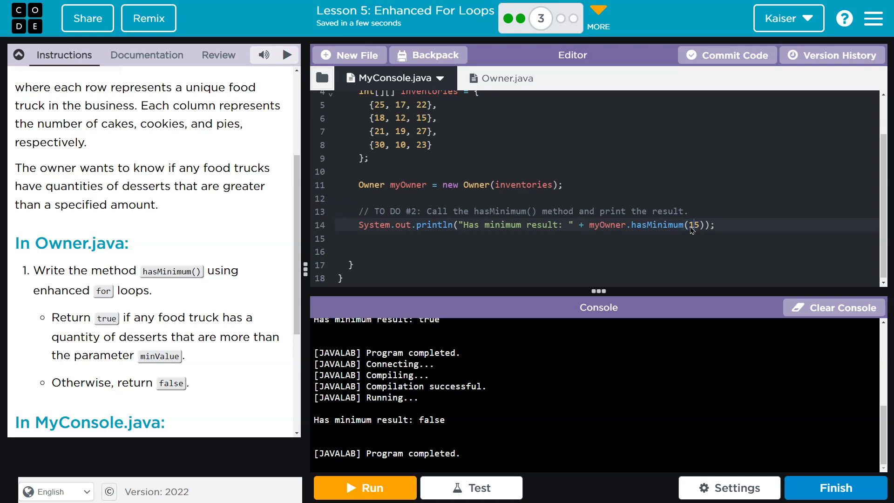
{"action": "left_click", "coordinate": [364, 488]}
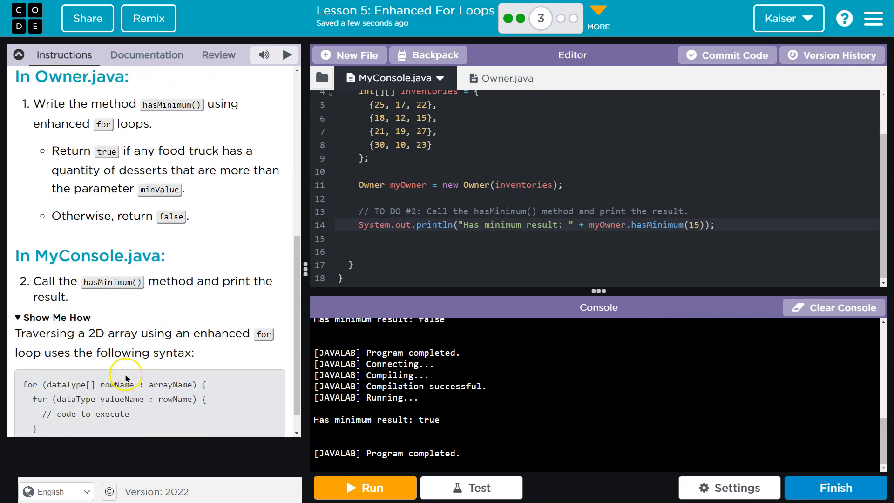
Step: Review the outer loop's inventories array in Owner.java against the data in MyConsole.java
{"action": "left_click", "coordinate": [491, 78]}
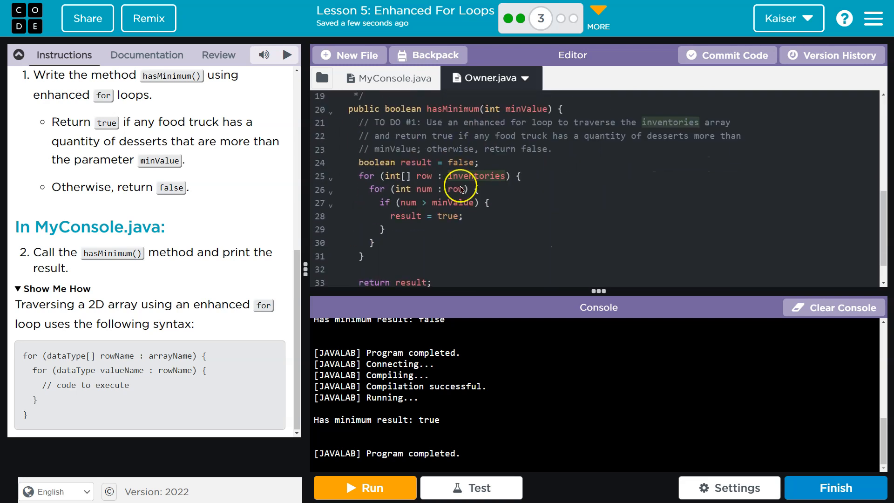
{"action": "scroll", "scroll_direction": "down", "scroll_amount": 3}
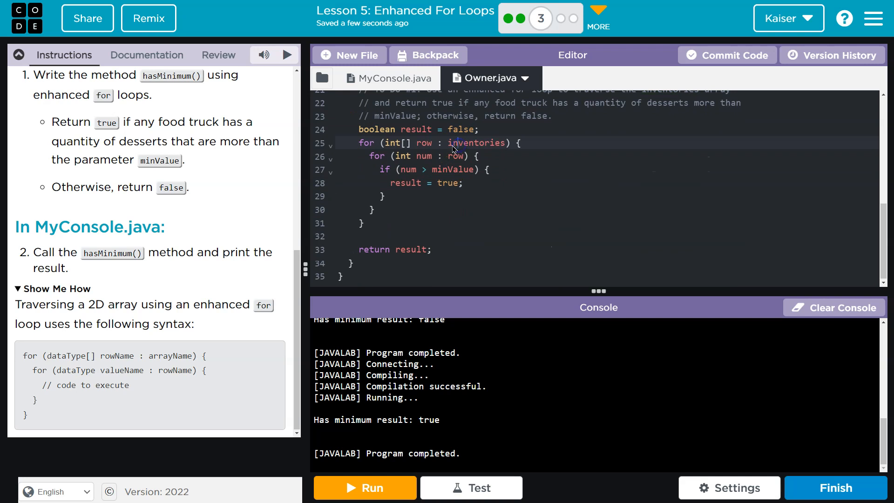
{"action": "double_click", "coordinate": [478, 142]}
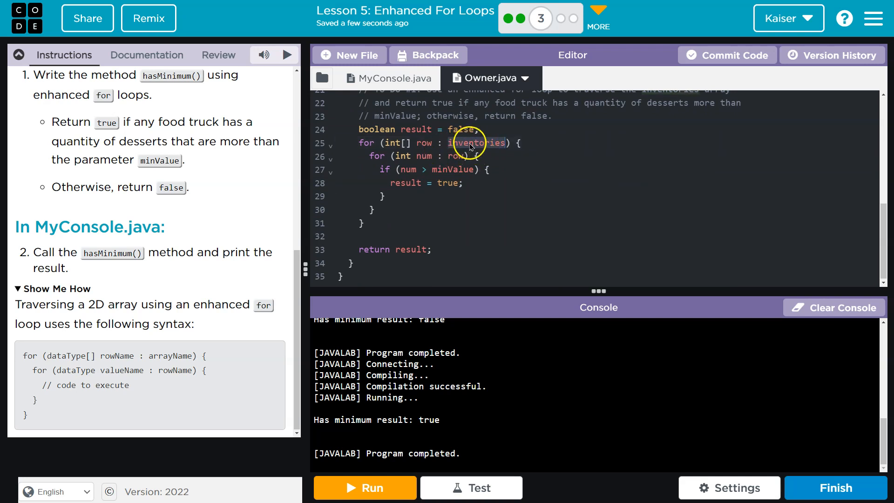
{"action": "left_click", "coordinate": [389, 79]}
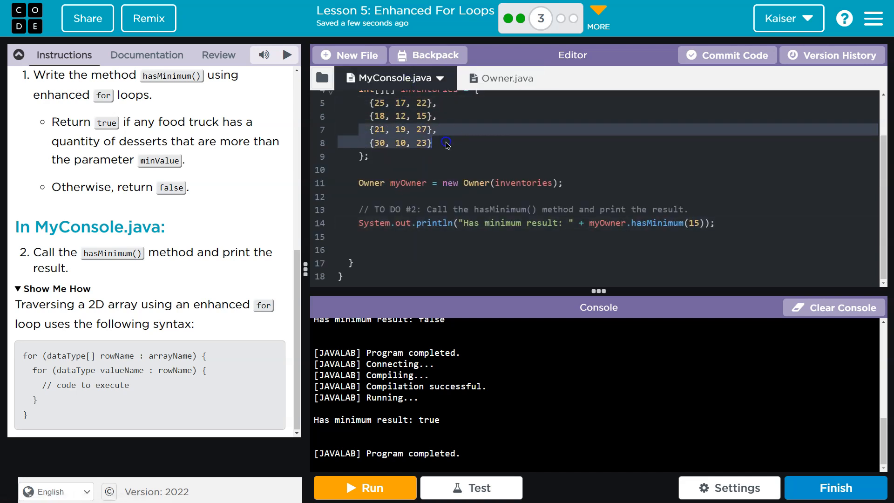
{"action": "left_click", "coordinate": [494, 78]}
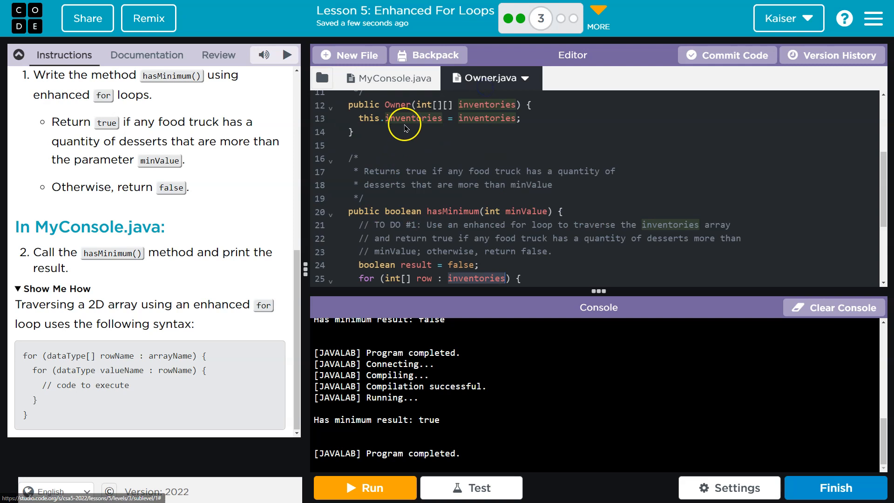
Step: Review the outer loop's int[] row variable, comparing with MyConsole.java, ending on return result
{"action": "scroll", "scroll_direction": "down", "scroll_amount": 3}
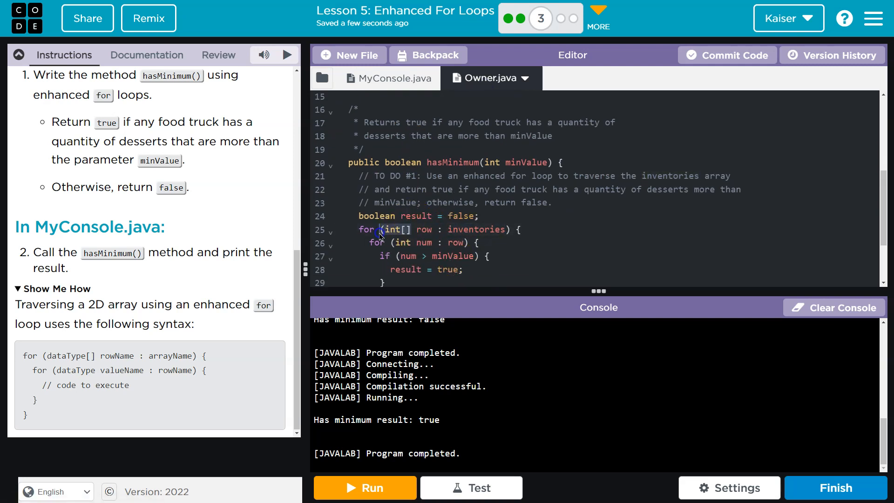
{"action": "double_click", "coordinate": [425, 229]}
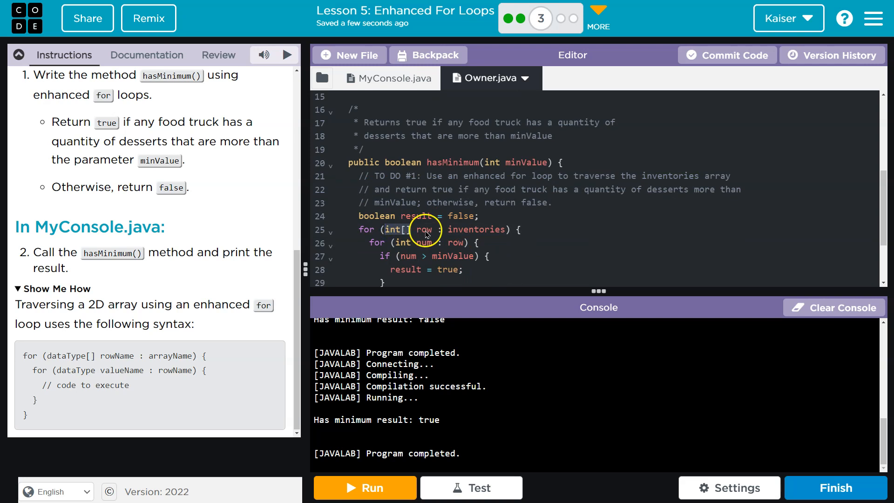
{"action": "double_click", "coordinate": [424, 229]}
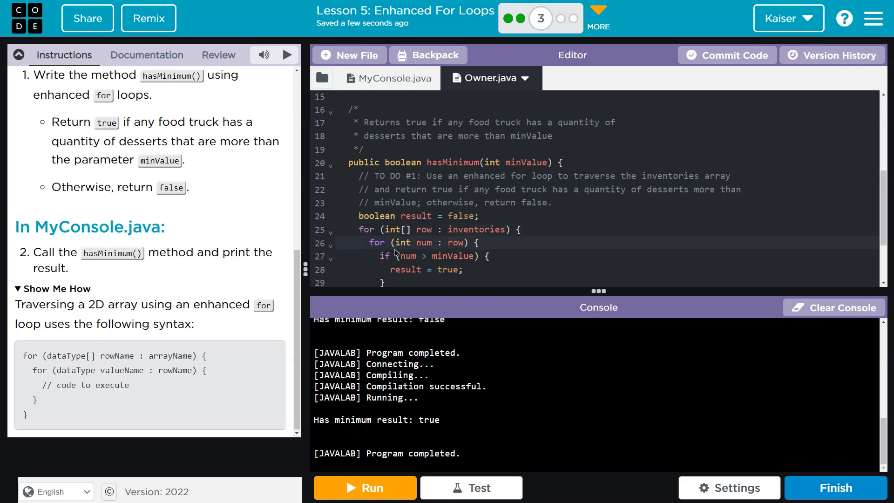
{"action": "left_click", "coordinate": [408, 227]}
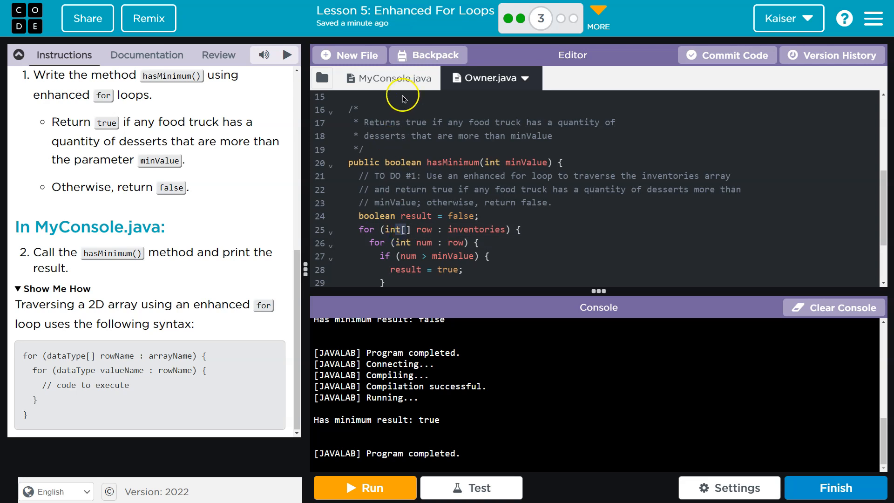
{"action": "left_click", "coordinate": [390, 78]}
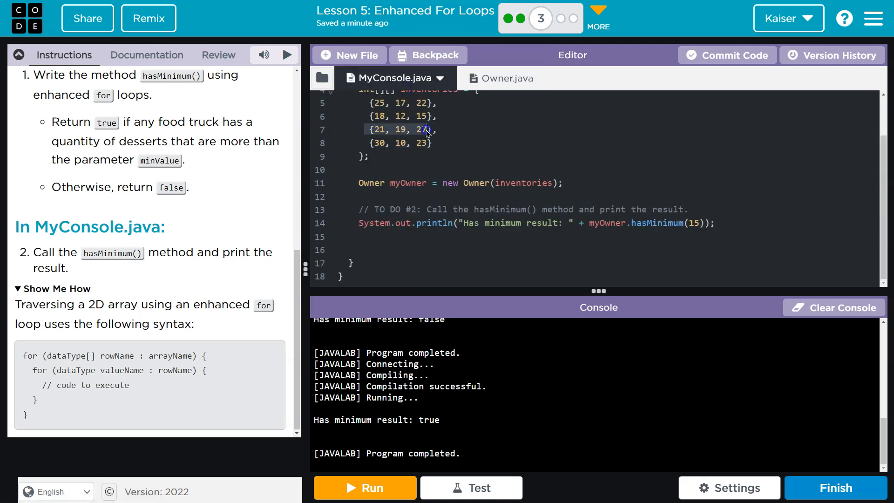
{"action": "left_click", "coordinate": [487, 78]}
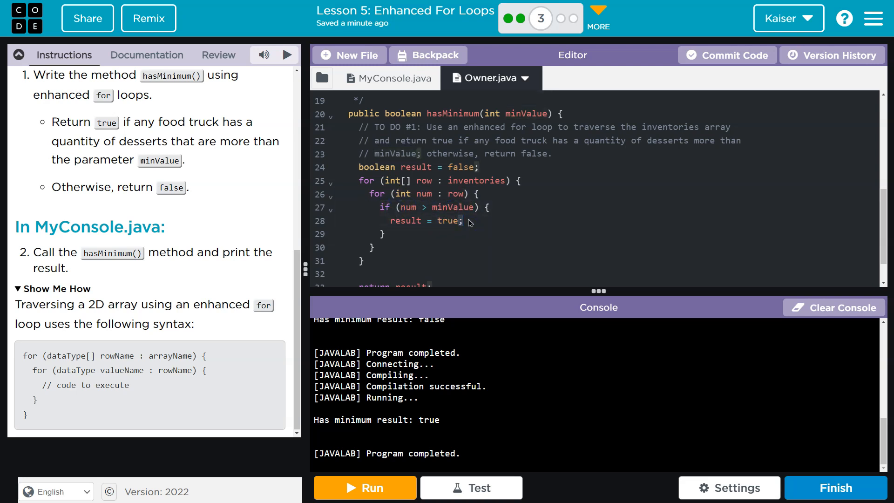
{"action": "scroll", "scroll_direction": "down", "scroll_amount": 3}
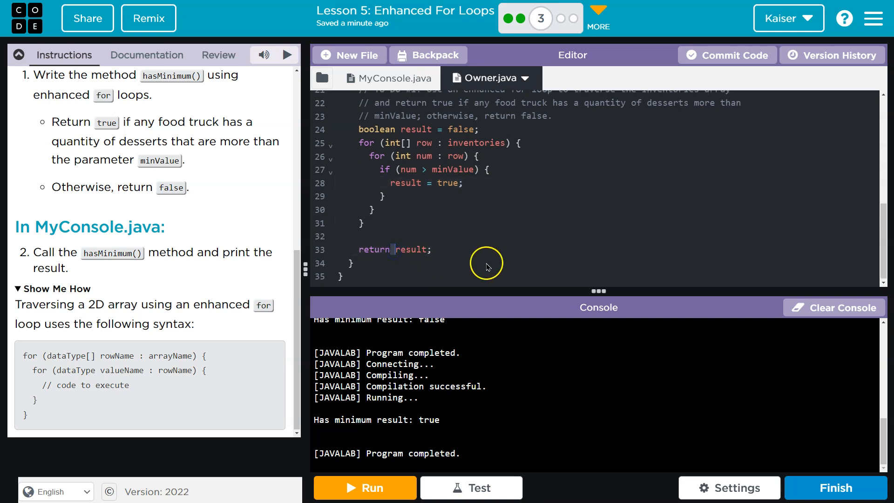